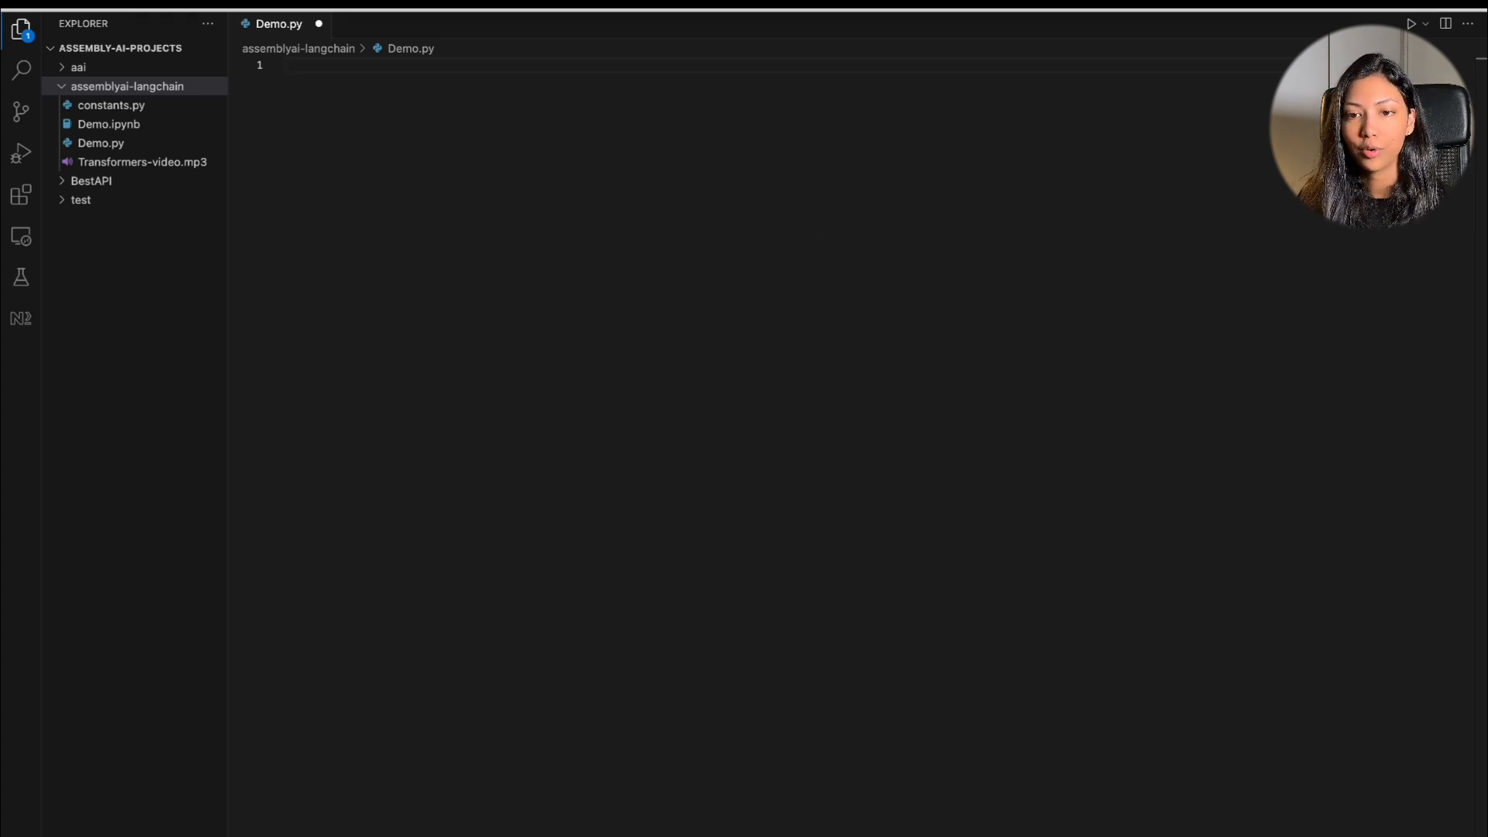
# Create a virtual environment named venv with python3 -m venv venv and activate it
pyautogui.press('ctrl+`')
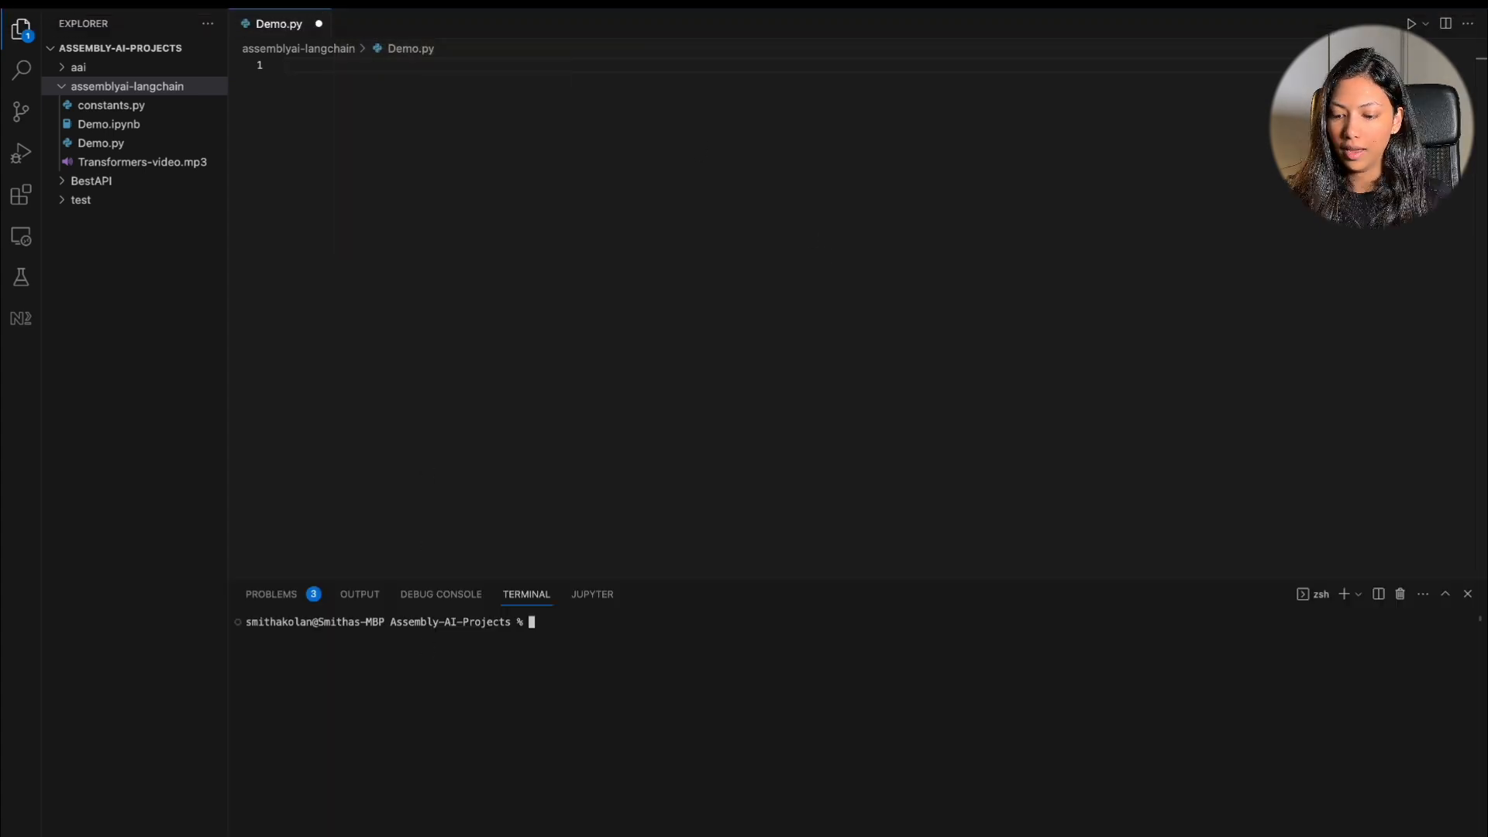
pyautogui.write('python3')
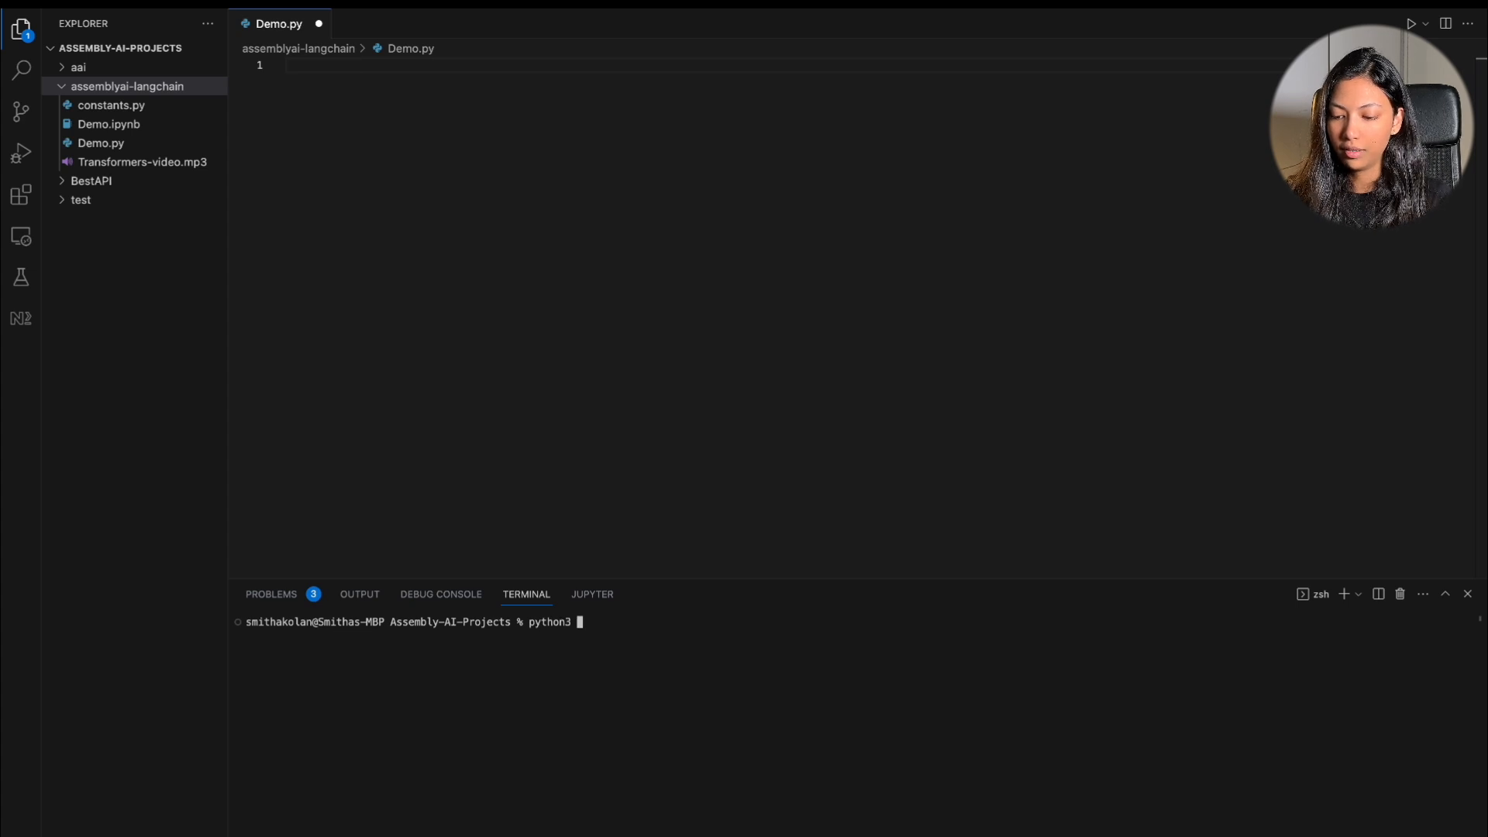
pyautogui.write('-m venv')
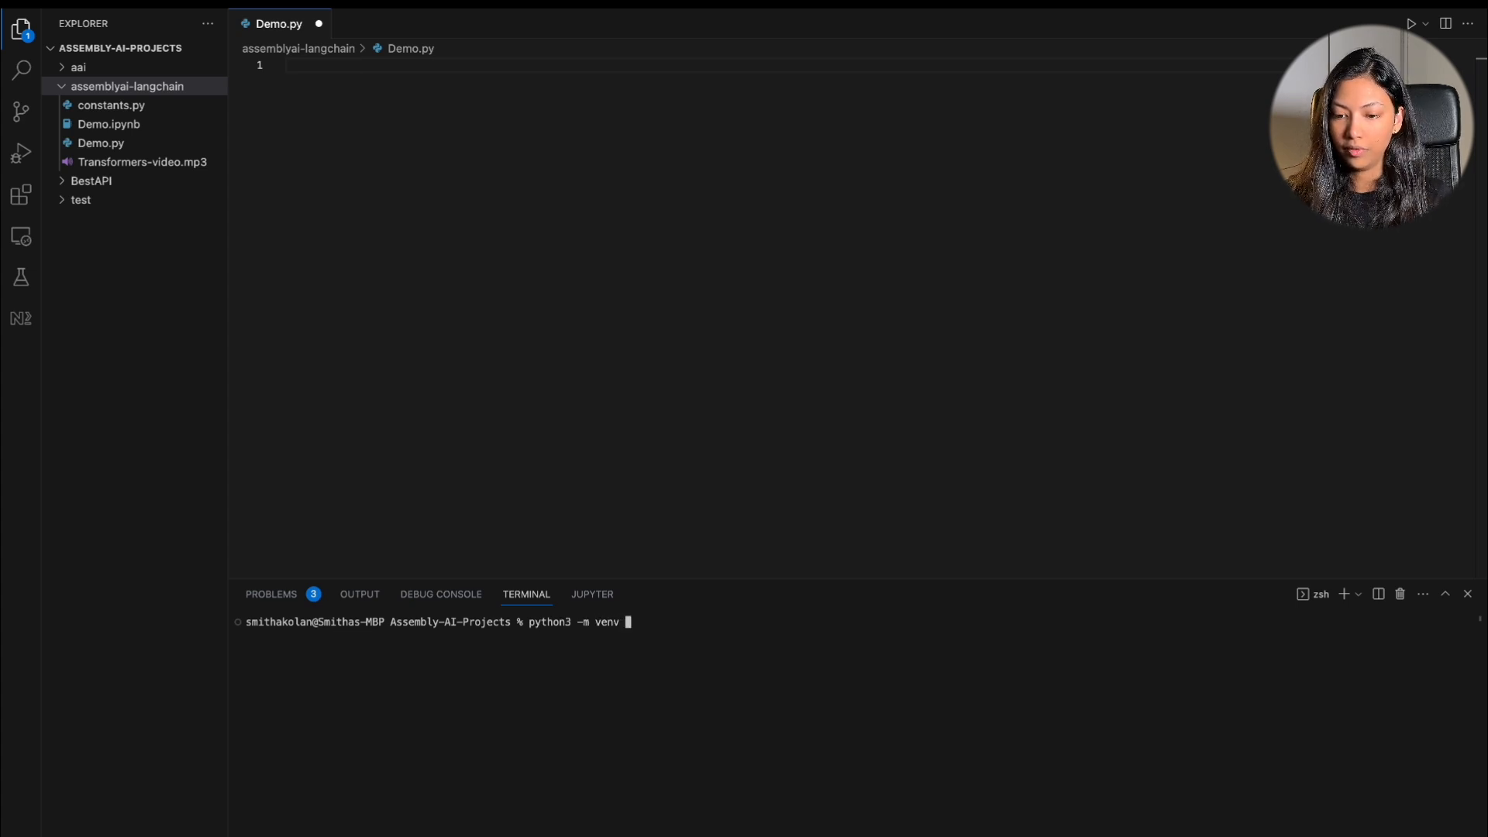
pyautogui.write('venv')
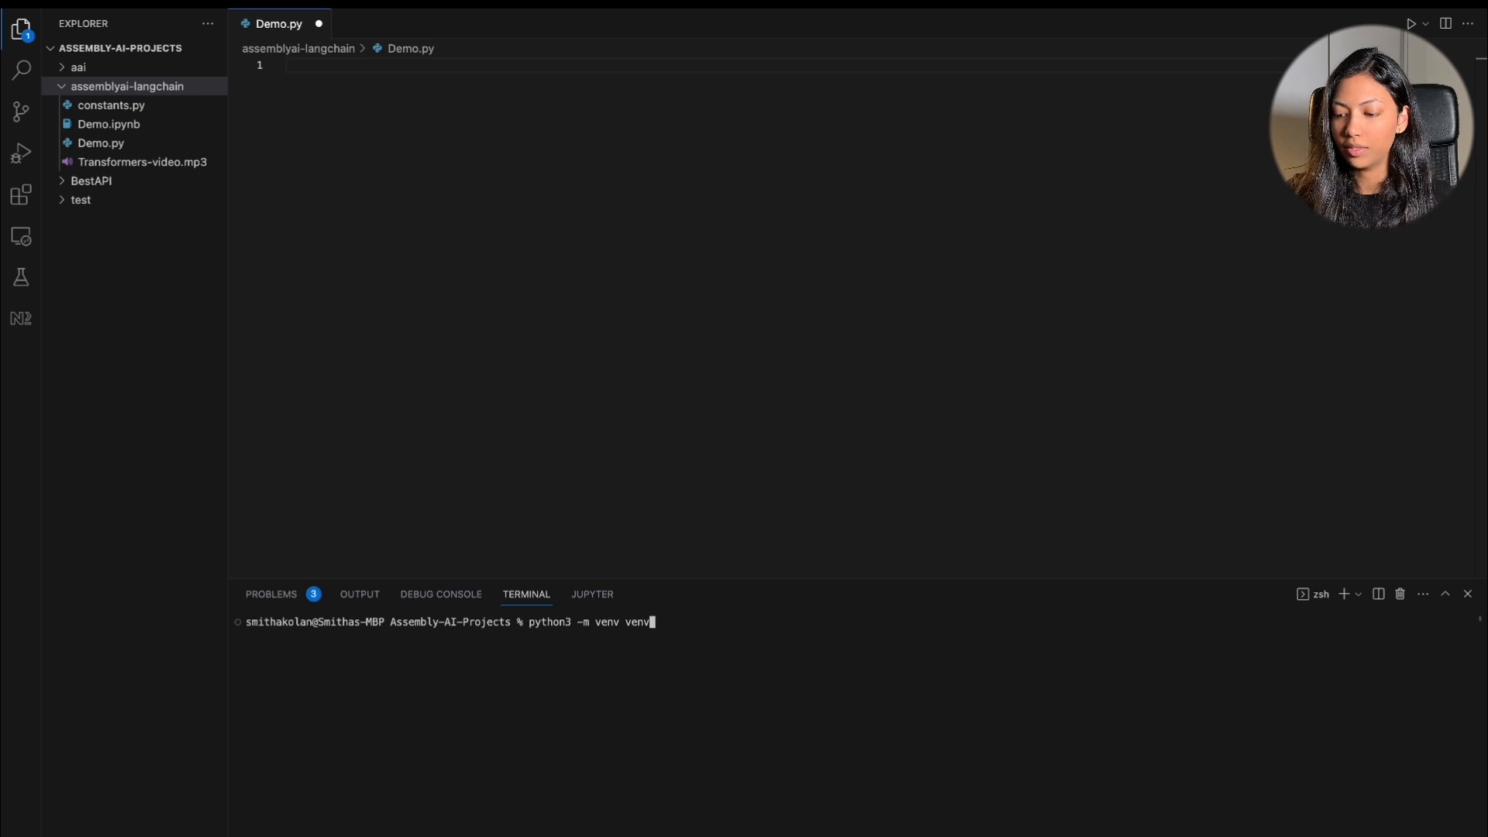
pyautogui.press('enter')
pyautogui.write('.')
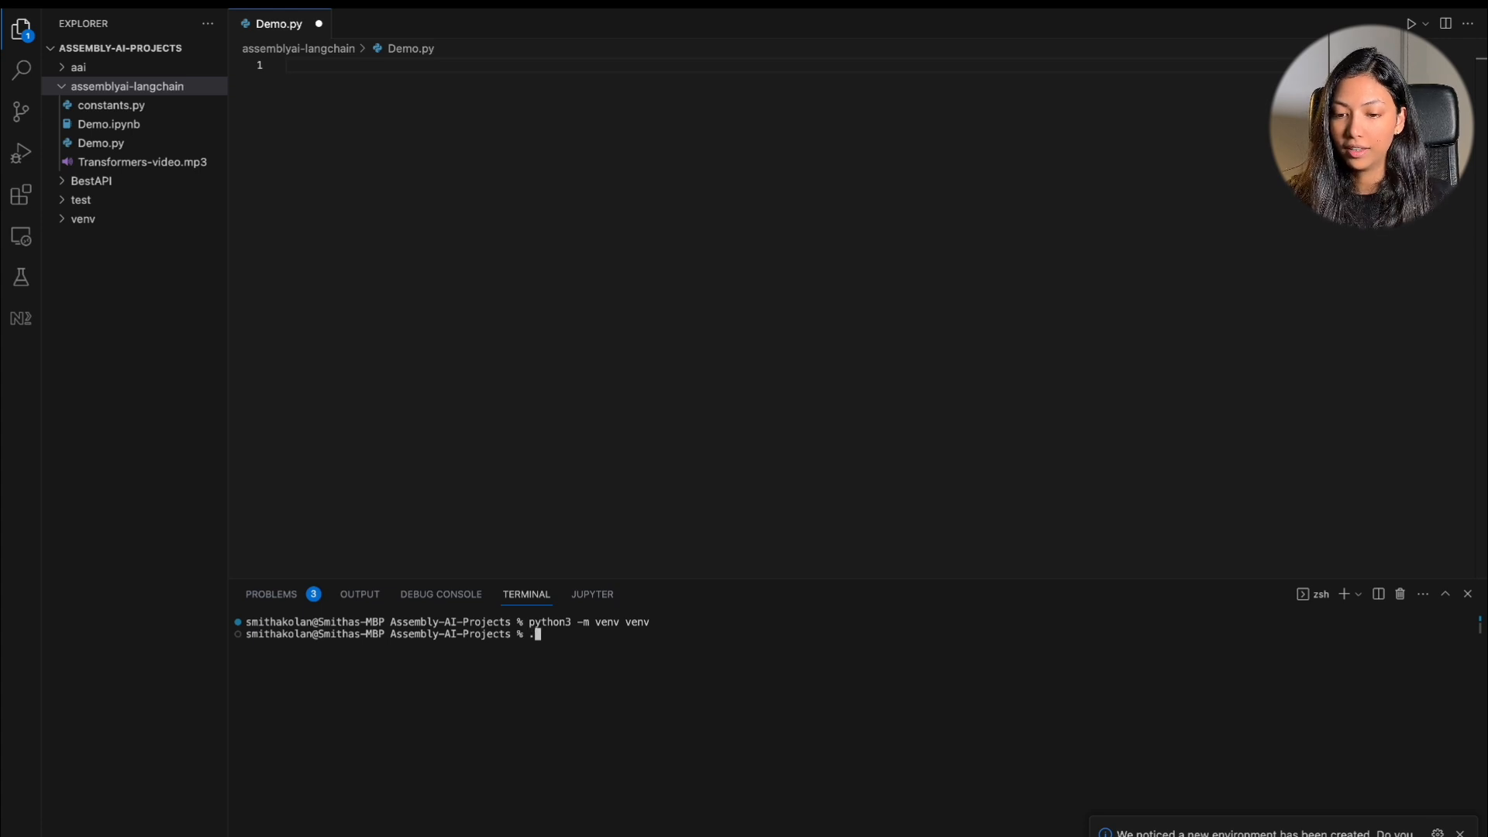
pyautogui.write('v')
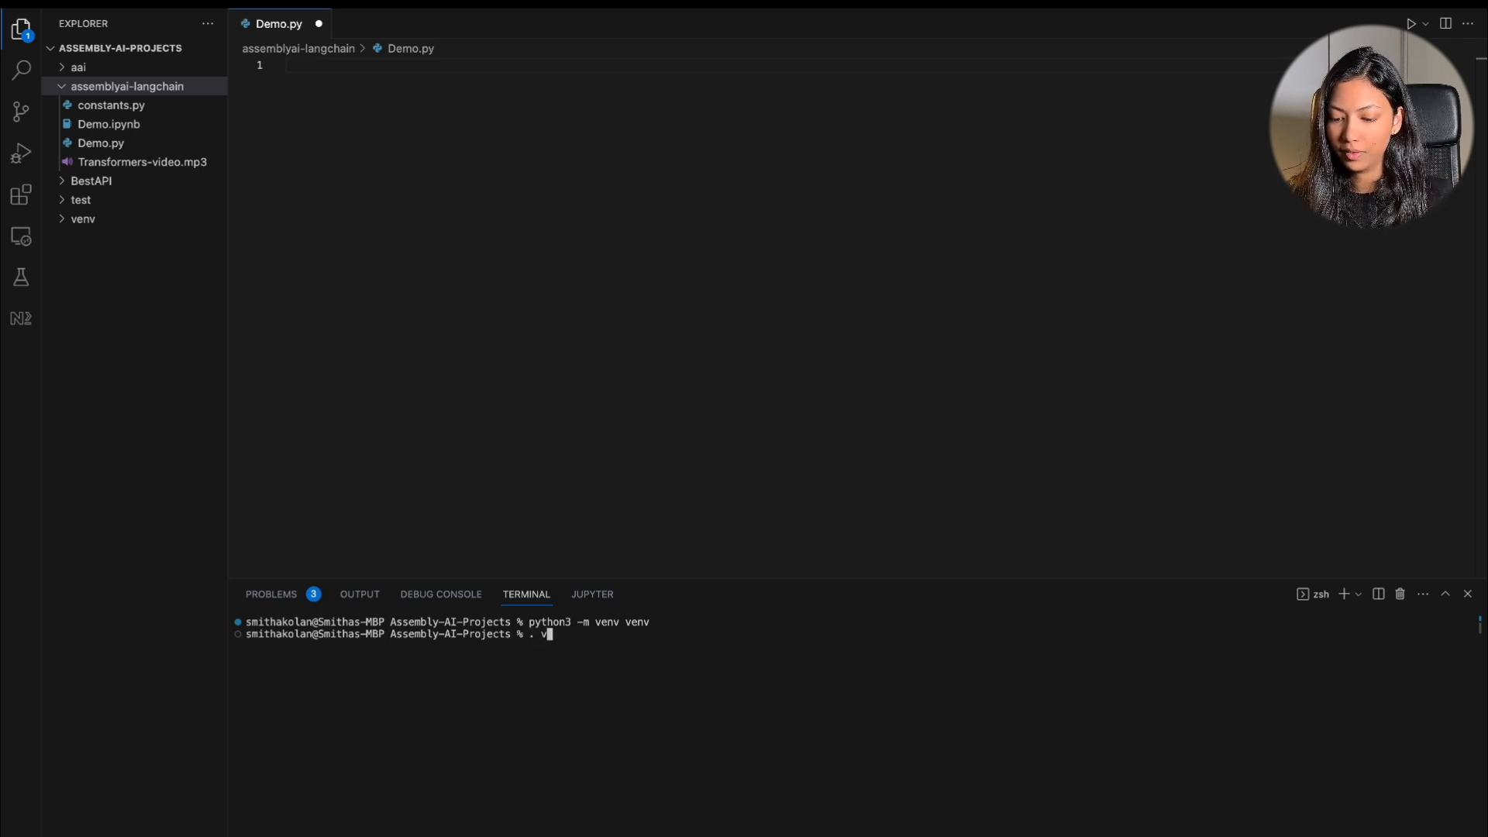
pyautogui.write('env/bin/activate')
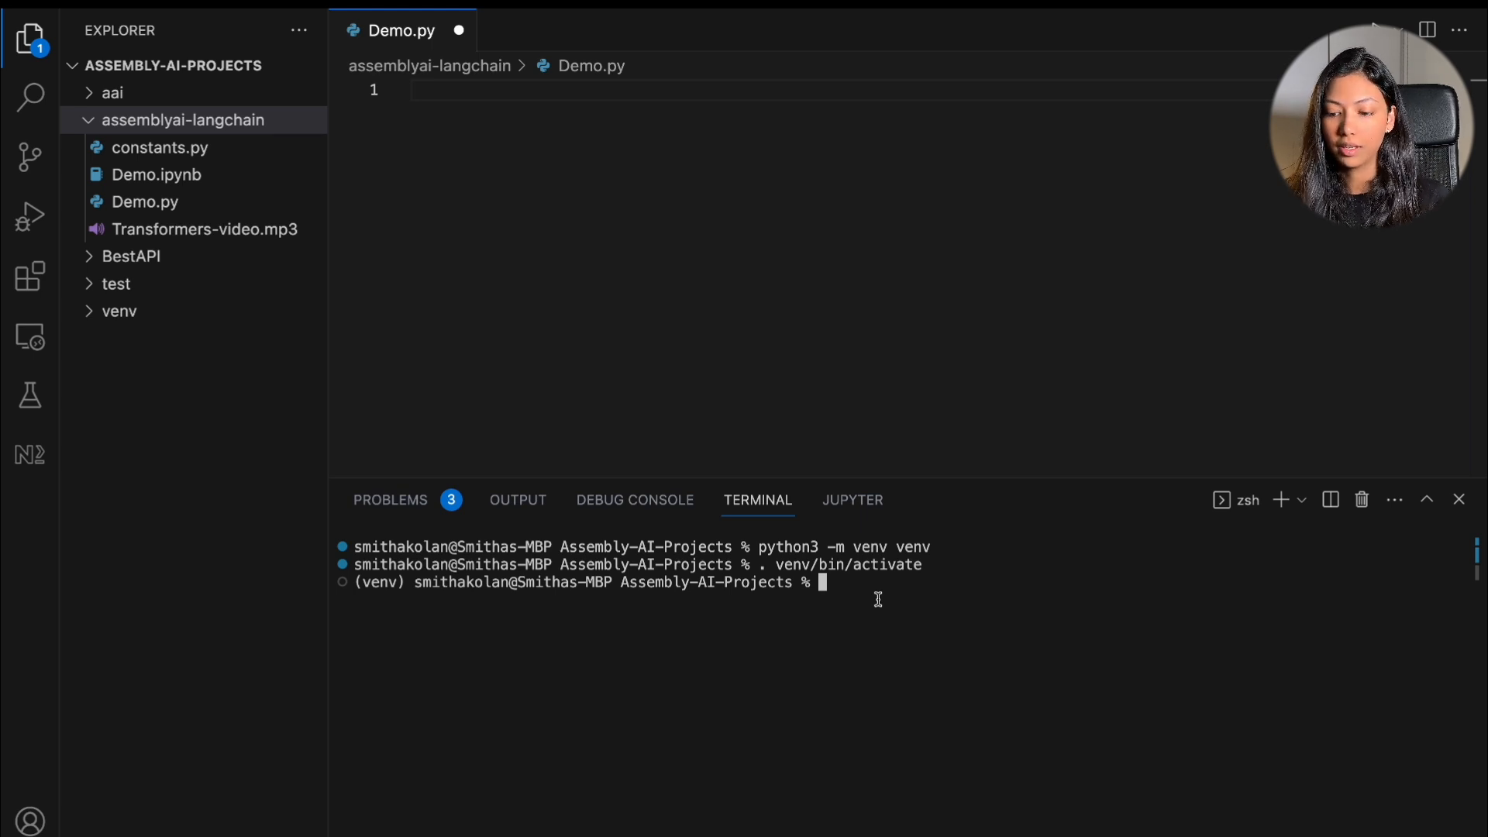
# Run pip install assemblyai and pip install langchain in the venv terminal
pyautogui.write('pip install assemblya')
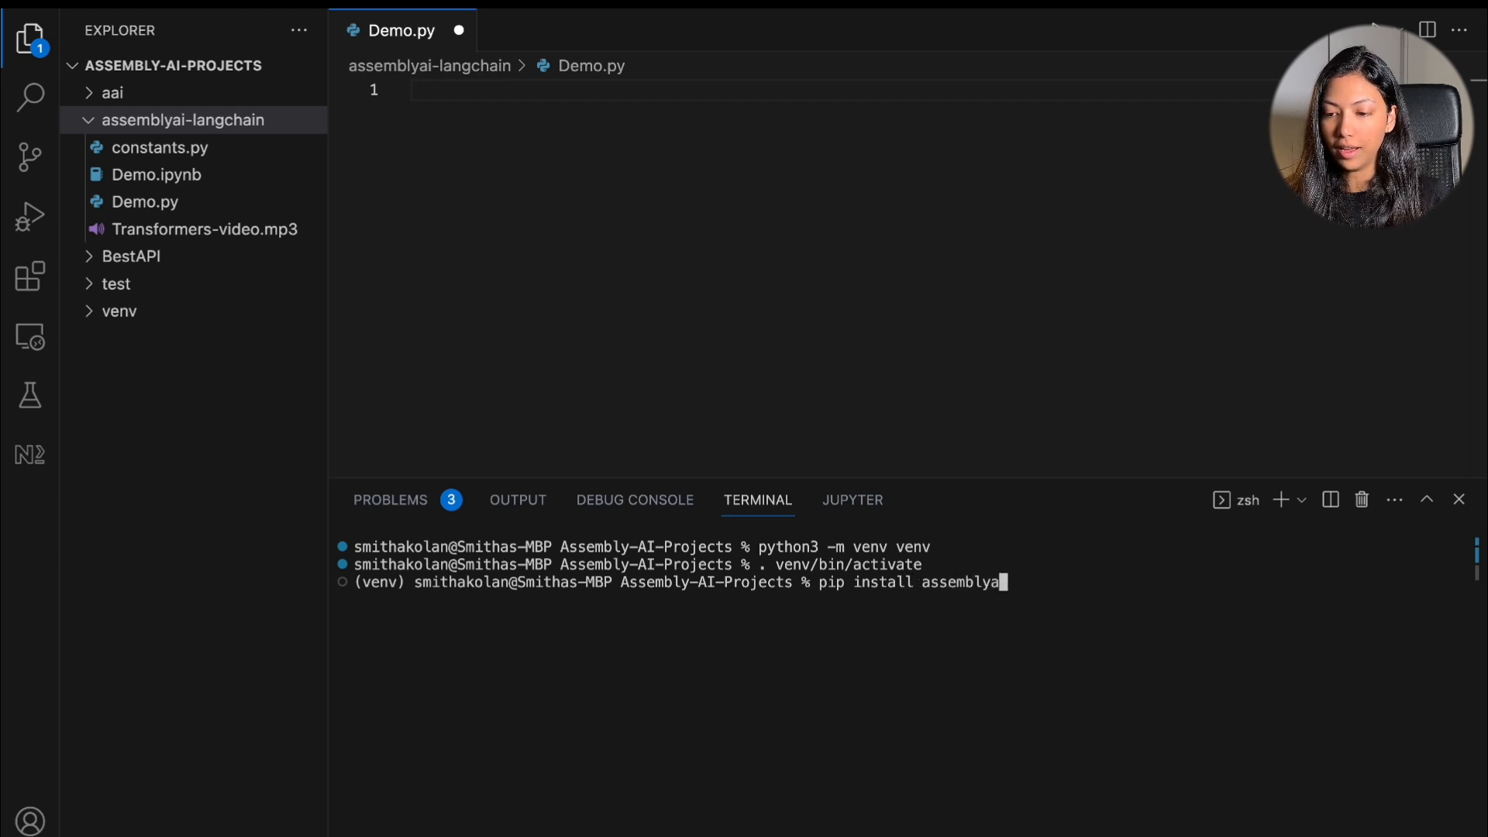
pyautogui.write('i')
pyautogui.write('pip install l')
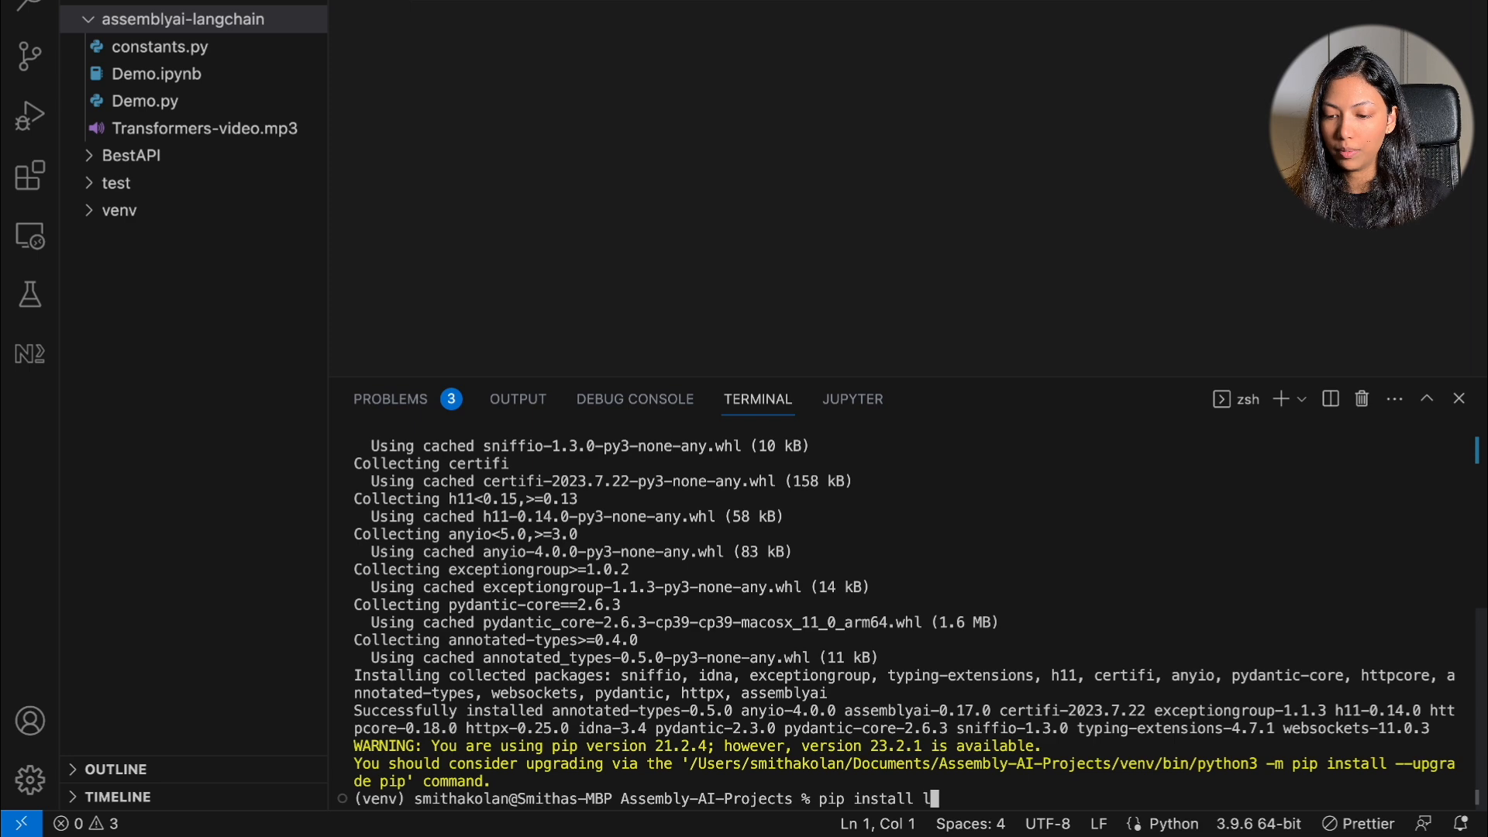
pyautogui.write('angchain')
pyautogui.write('pip')
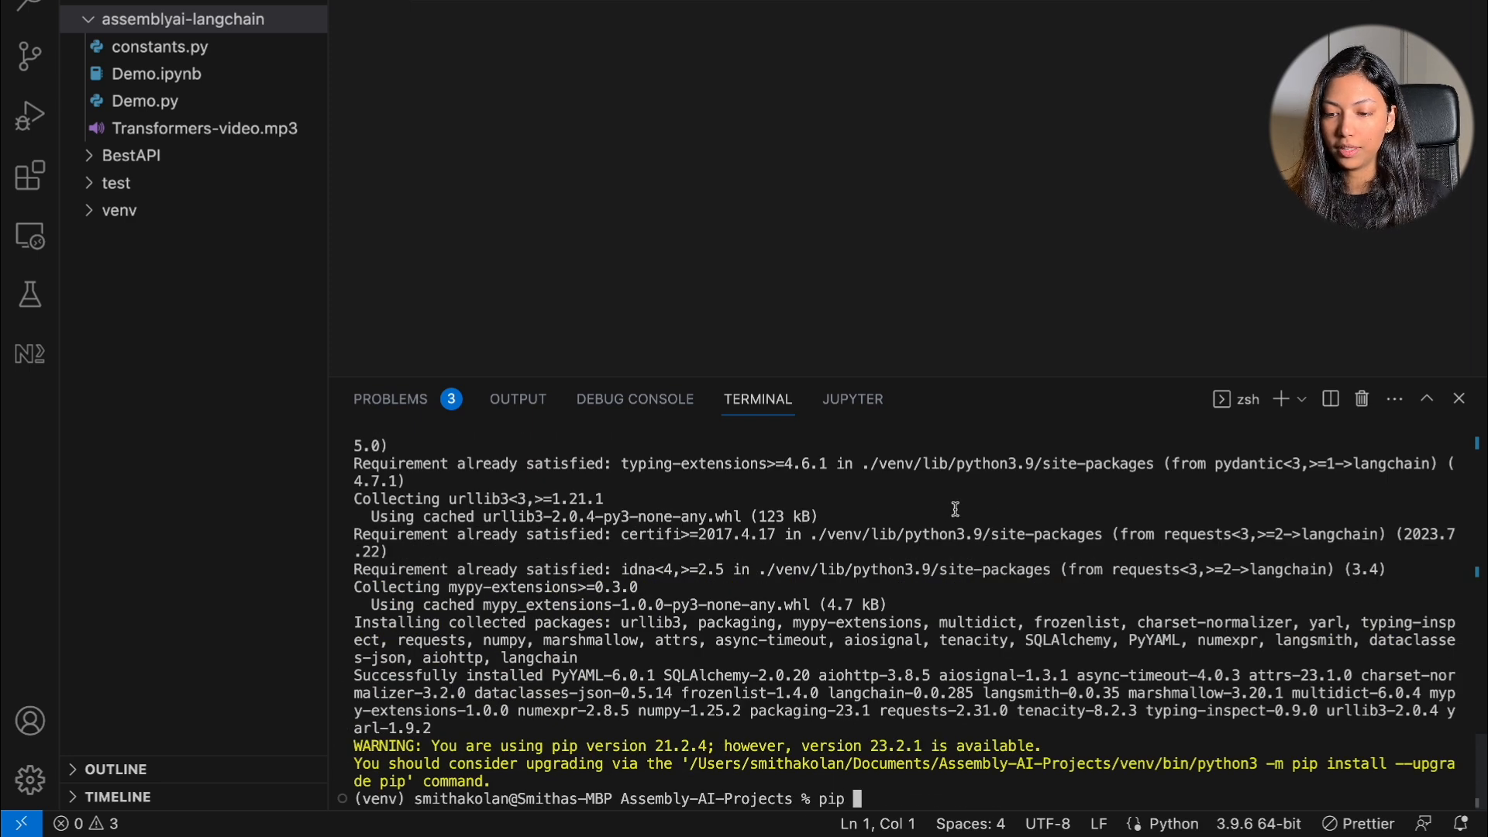
pyautogui.write('install')
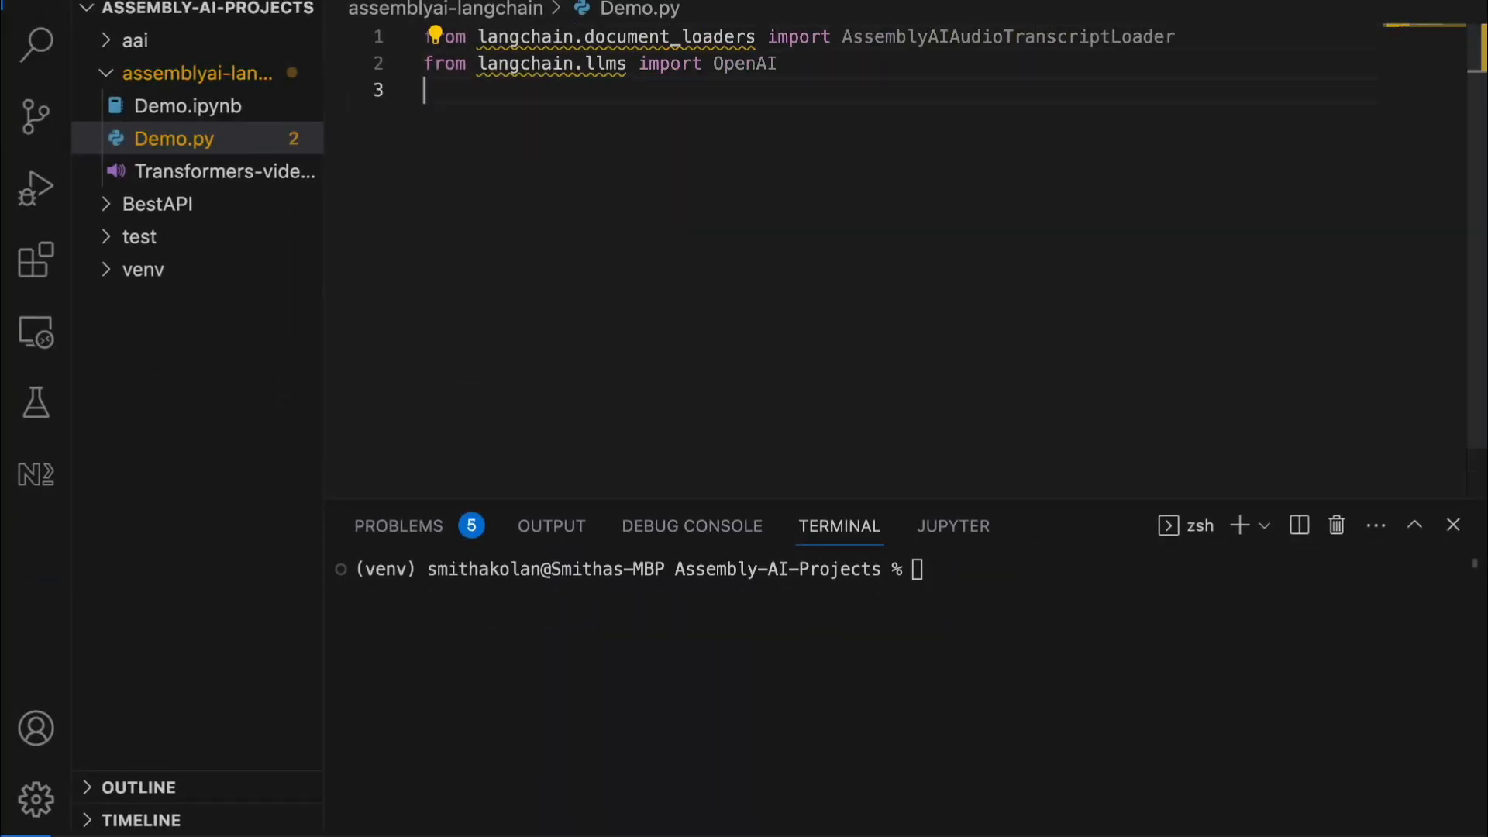
# Add the import of load_qa_chain from langchain.chains.question_answering to Demo.py
pyautogui.write('from langchain.chains.question_answering import load_qa_chain')
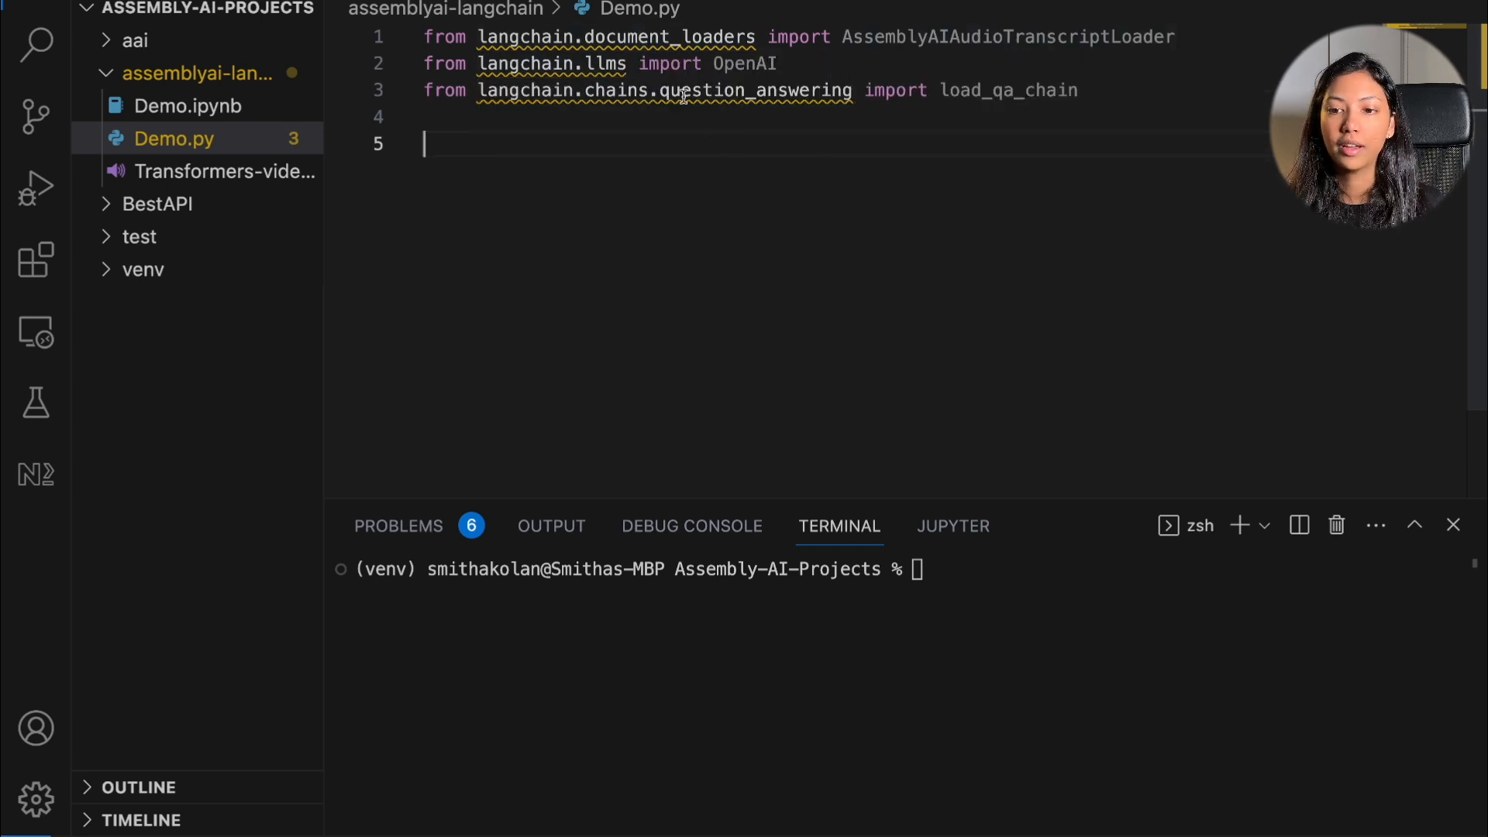
pyautogui.moveTo(684, 89)
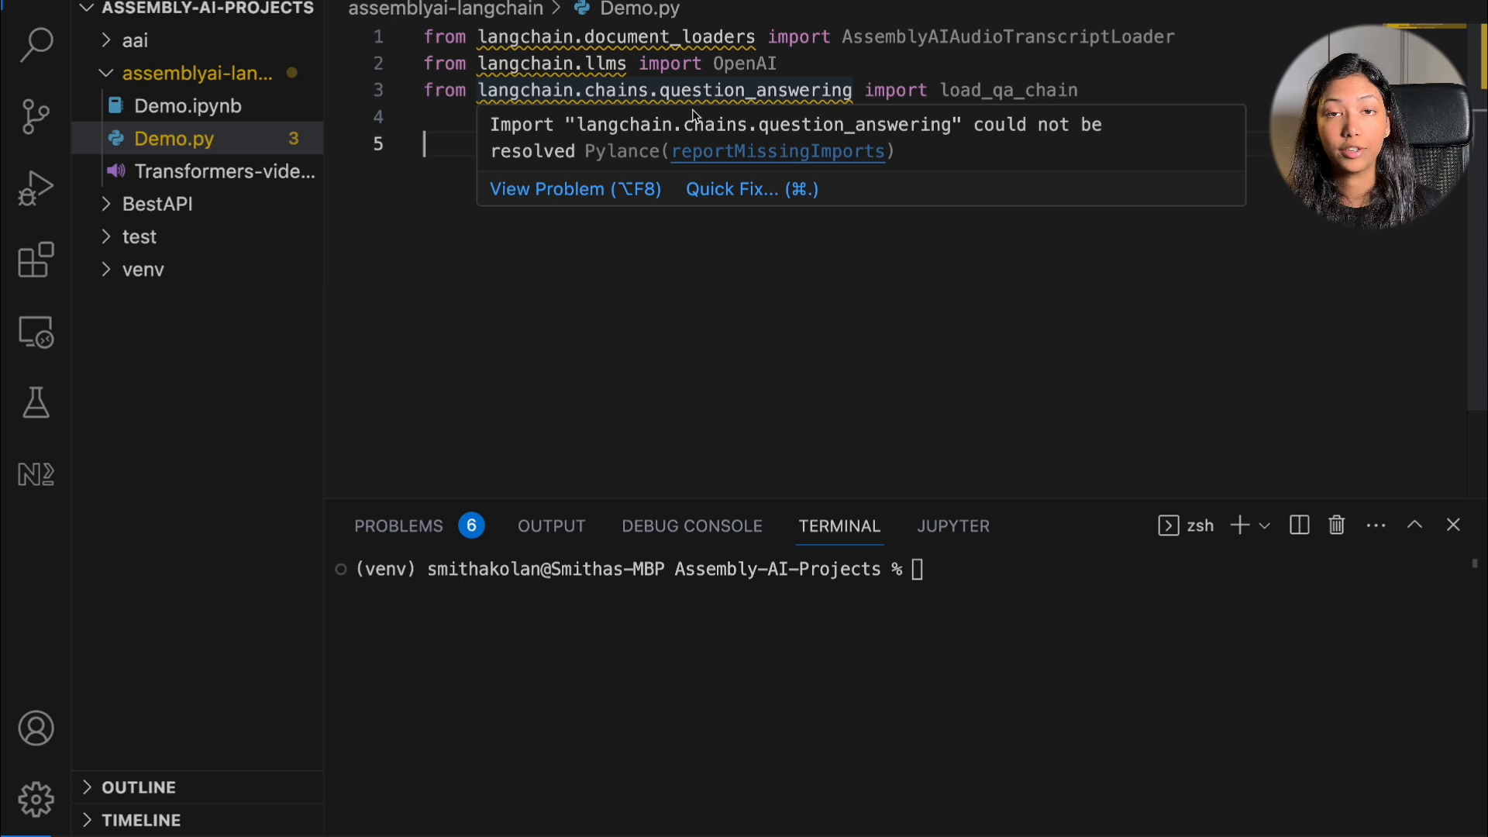
pyautogui.moveTo(743, 63)
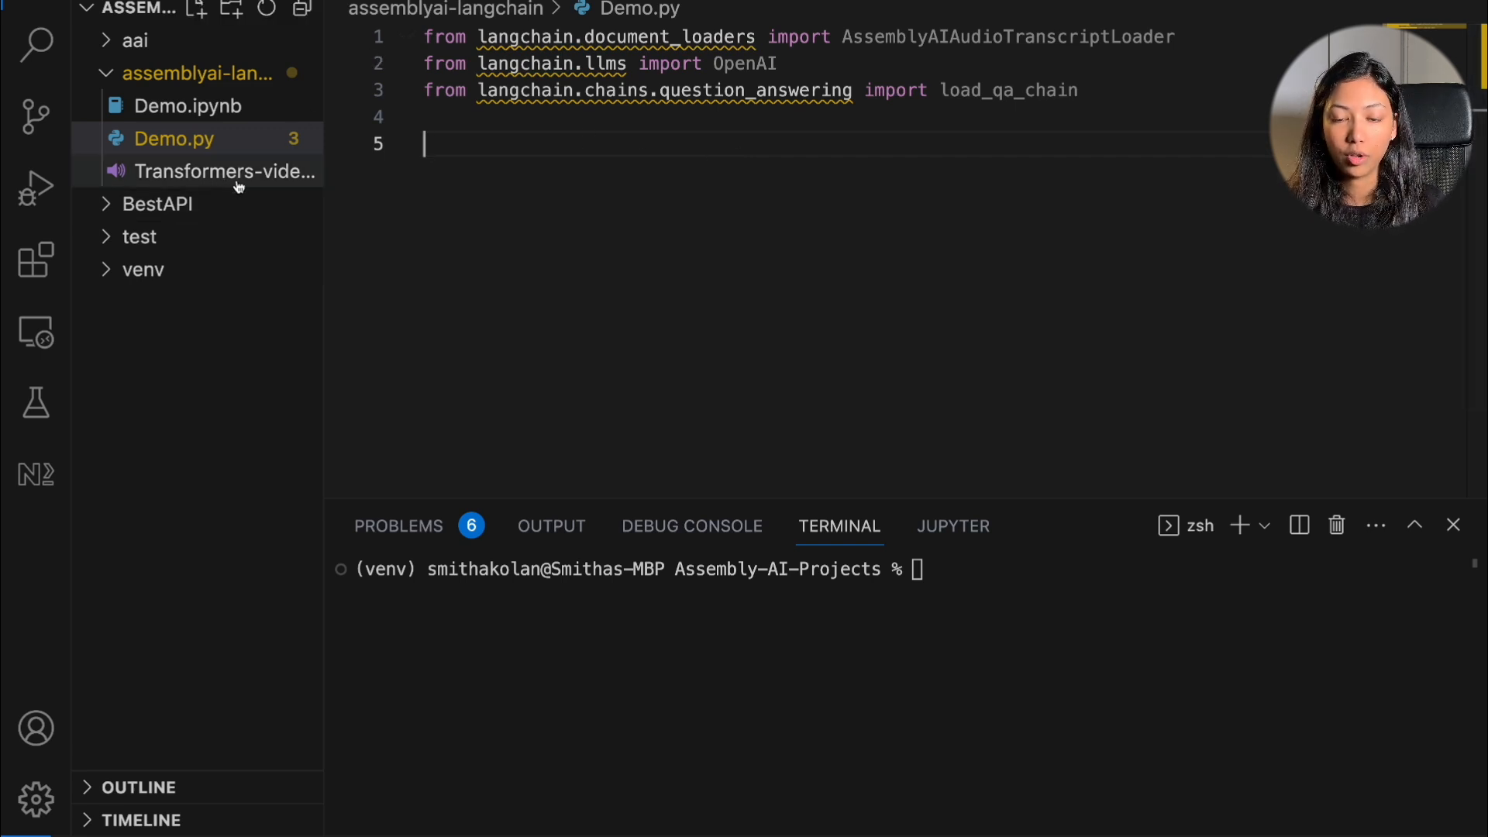
pyautogui.moveTo(226, 172)
pyautogui.write('loader =')
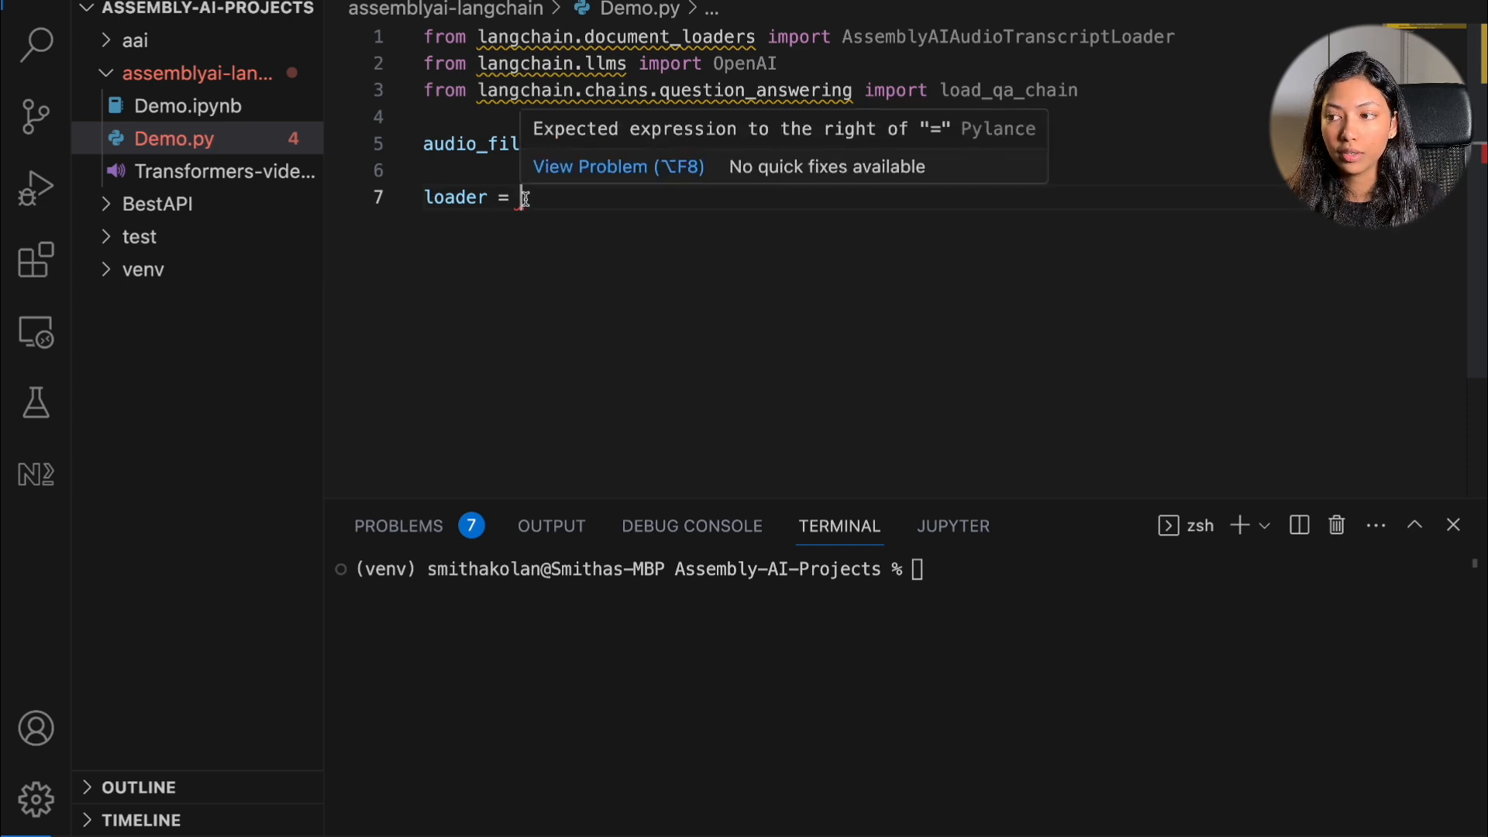
# Add audio_file, the AssemblyAIAudioTranscriptLoader, docs = loader.load() and print lines; cd into assemblyai-langchain
pyautogui.write('AssemblyAIAudioTranscriptLoader')
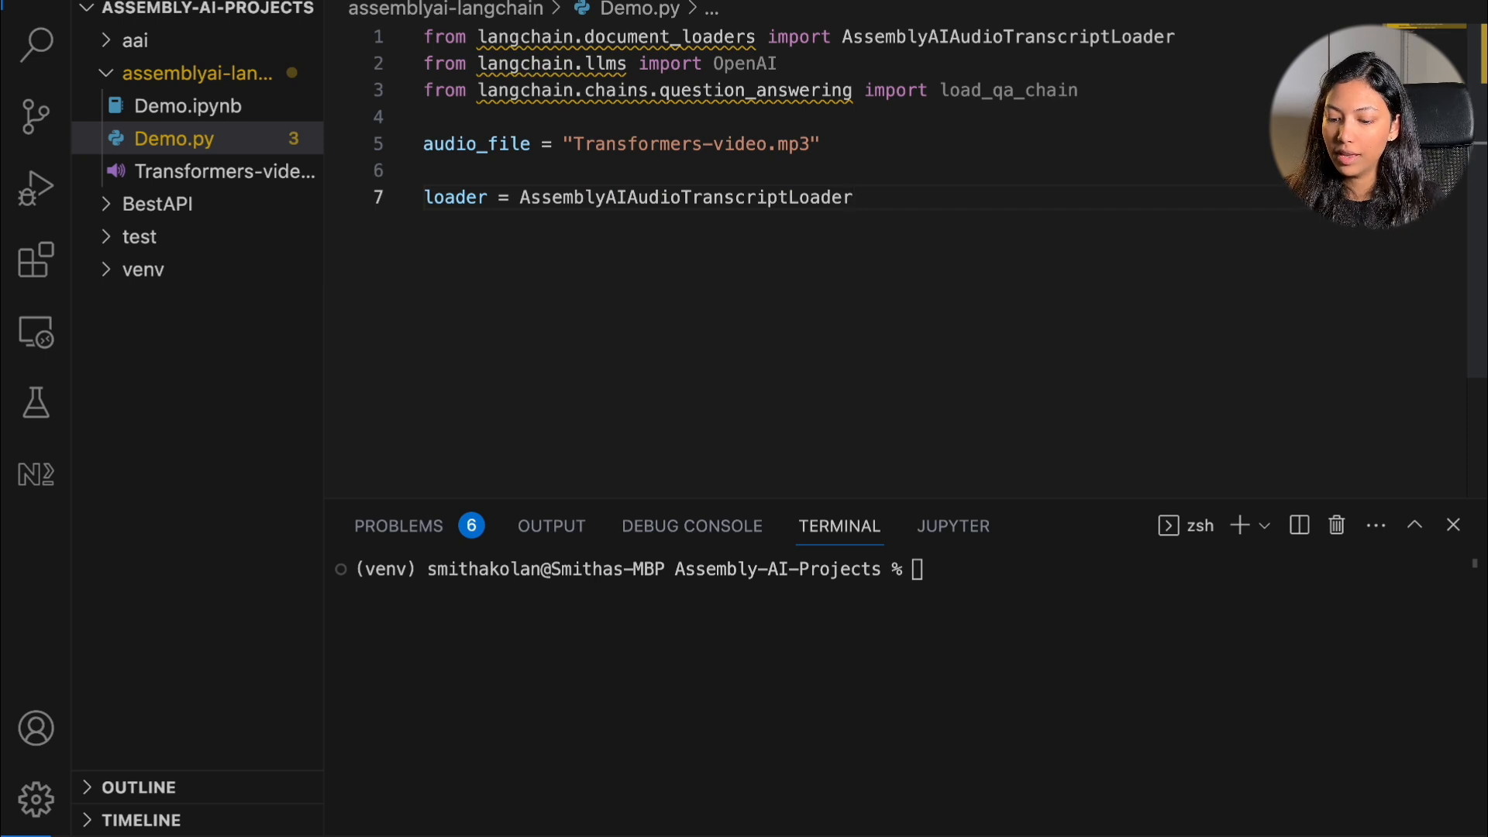
pyautogui.write('(F')
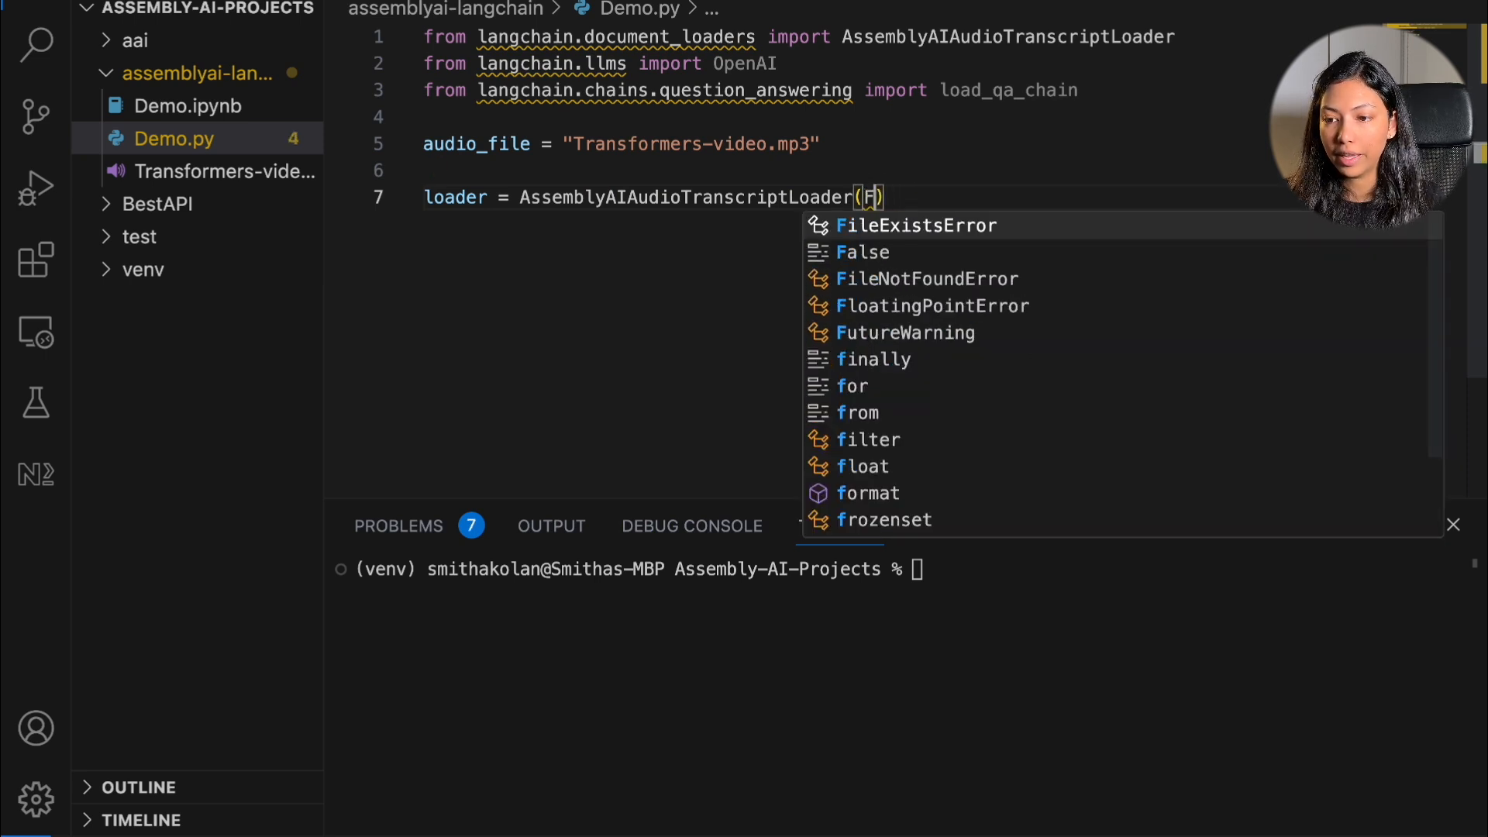
pyautogui.write('ile_path = audio_file')
pyautogui.write('docs =')
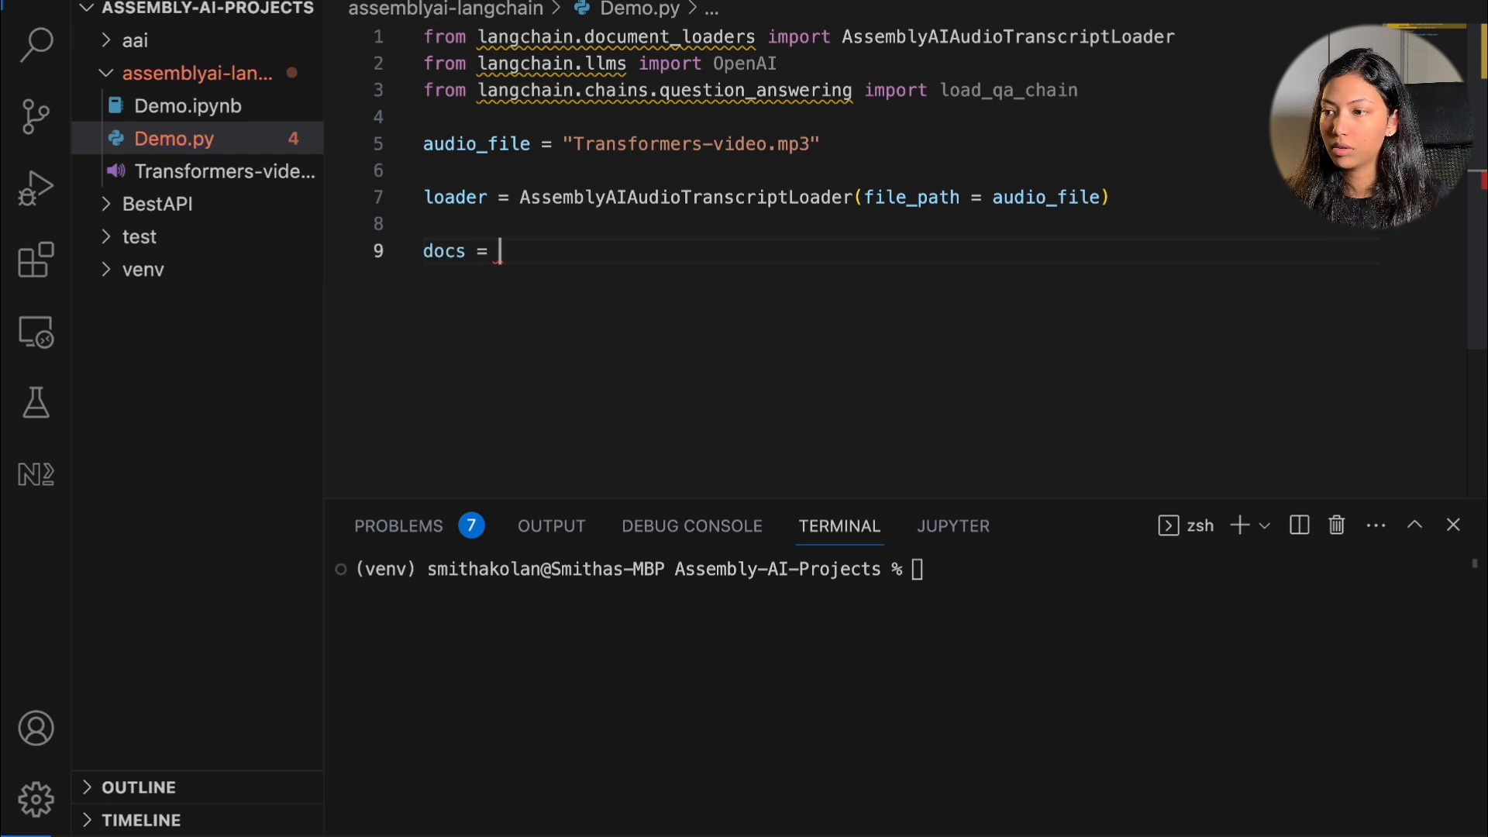
pyautogui.write('loader.load()')
pyautogui.click(913, 569)
pyautogui.write('cd assemblyai-langchain')
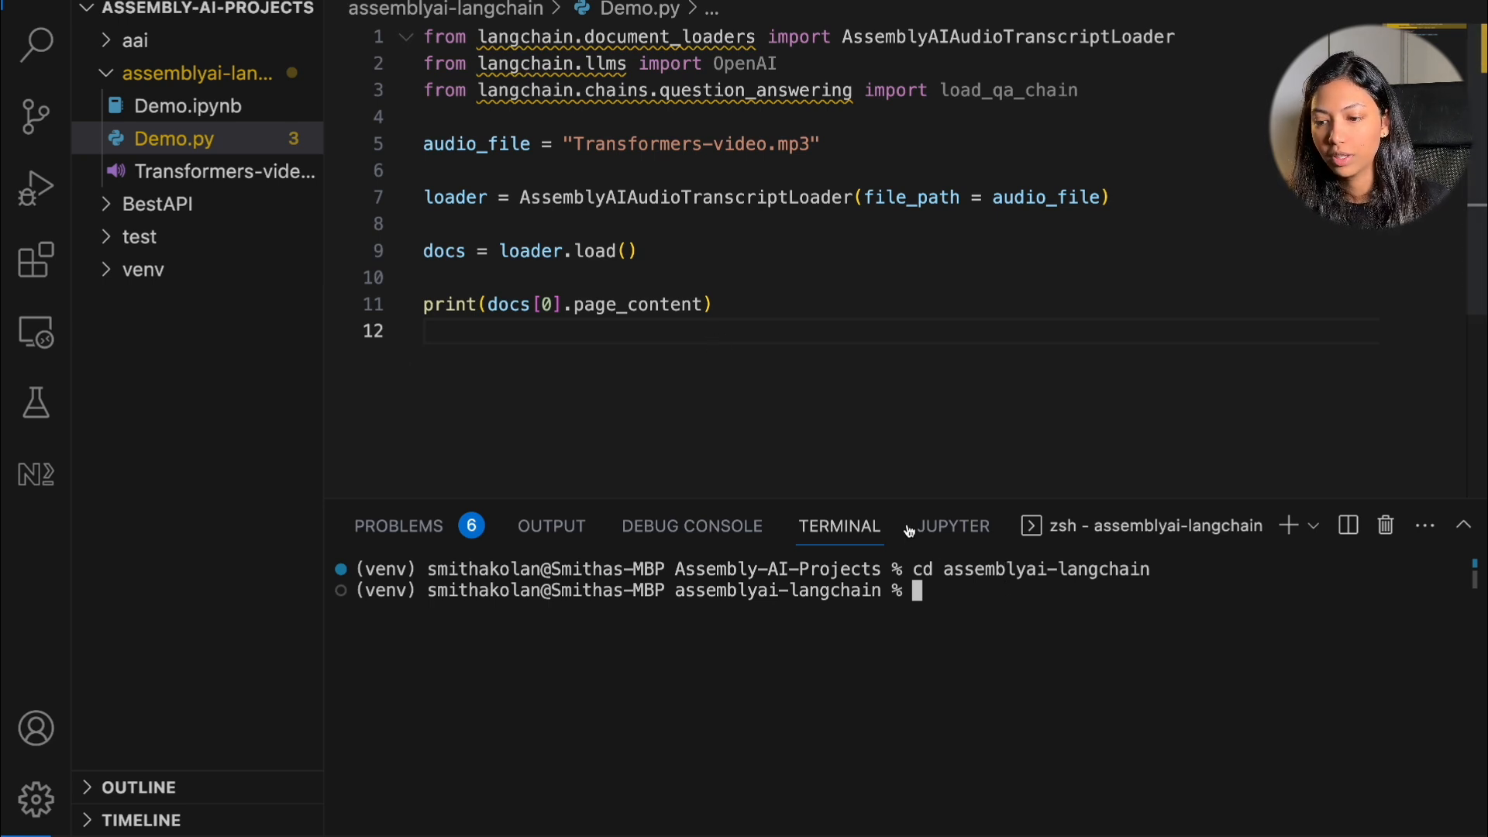
# Run python3 Demo.py, export ASSEMBLYAI_API_KEY, and rerun to print the transcript
pyautogui.write('Py')
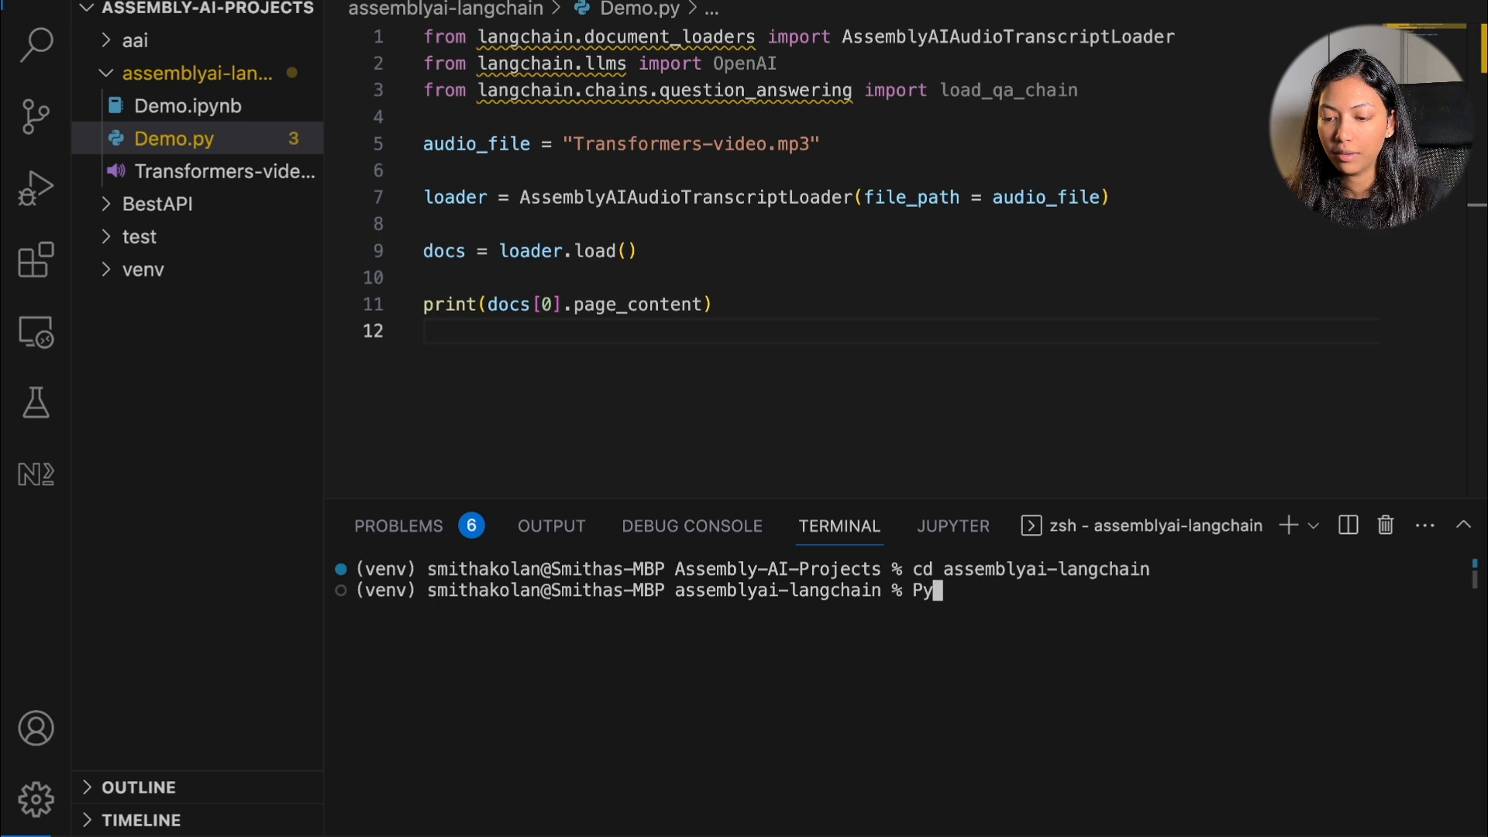
pyautogui.write('thon3')
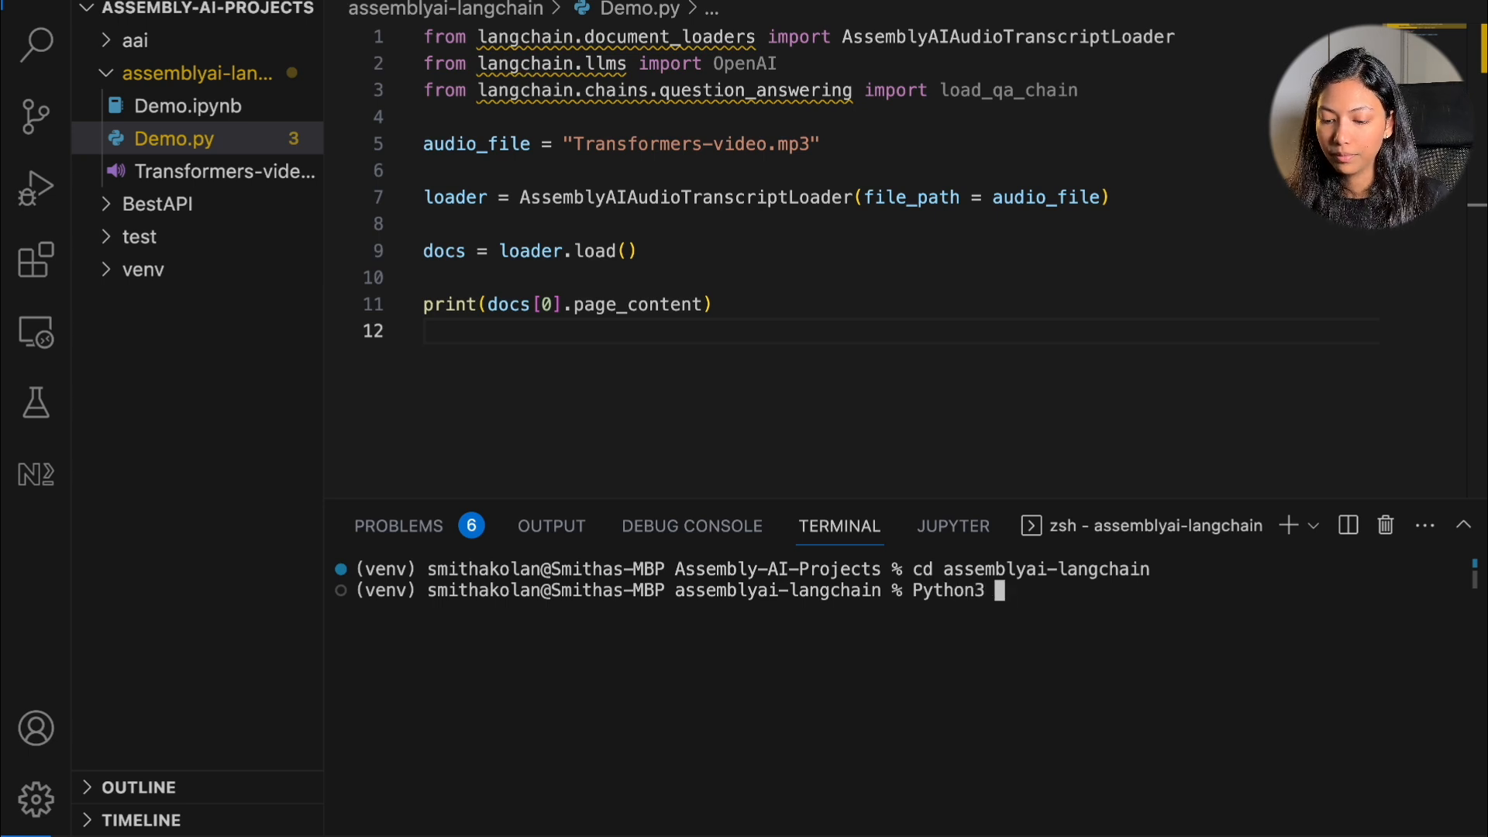
pyautogui.write('Demo.')
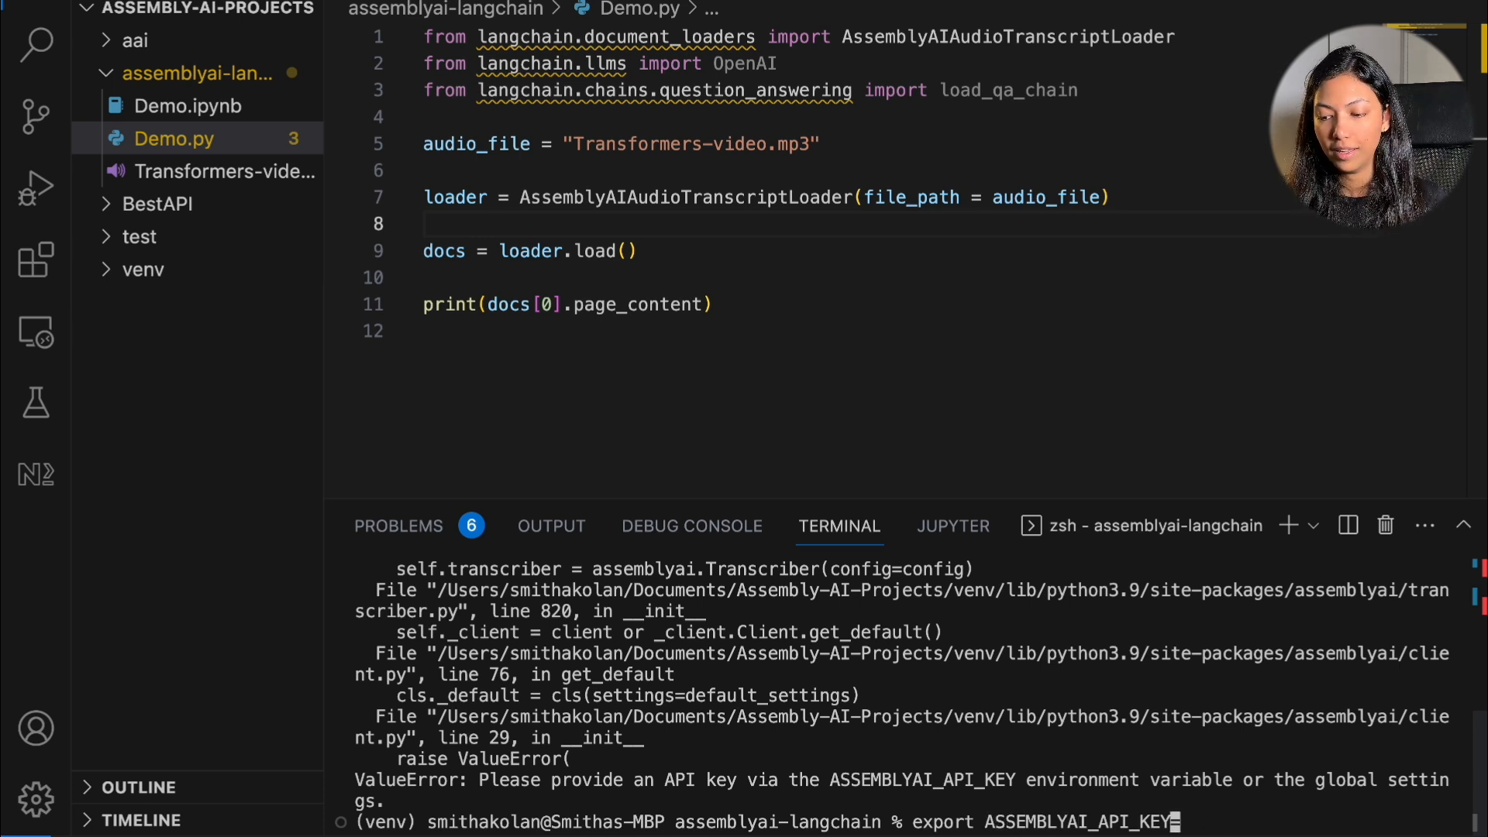
pyautogui.write('=api-k')
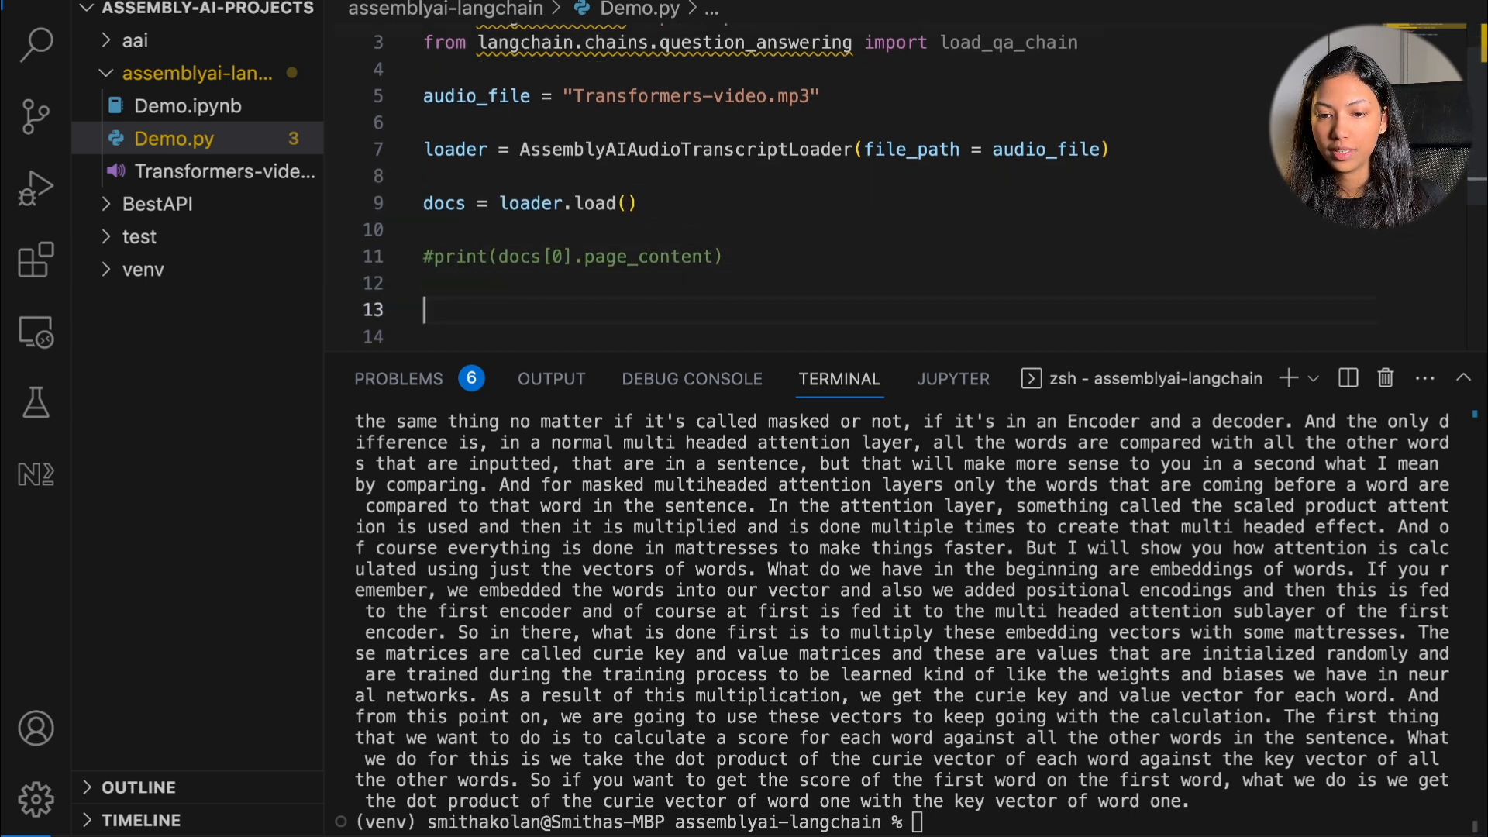
# Add llm = OpenAI() and qa_chain = load_qa_chain(llm, chain_type="stuff")
pyautogui.write('llm = OpenAI(')
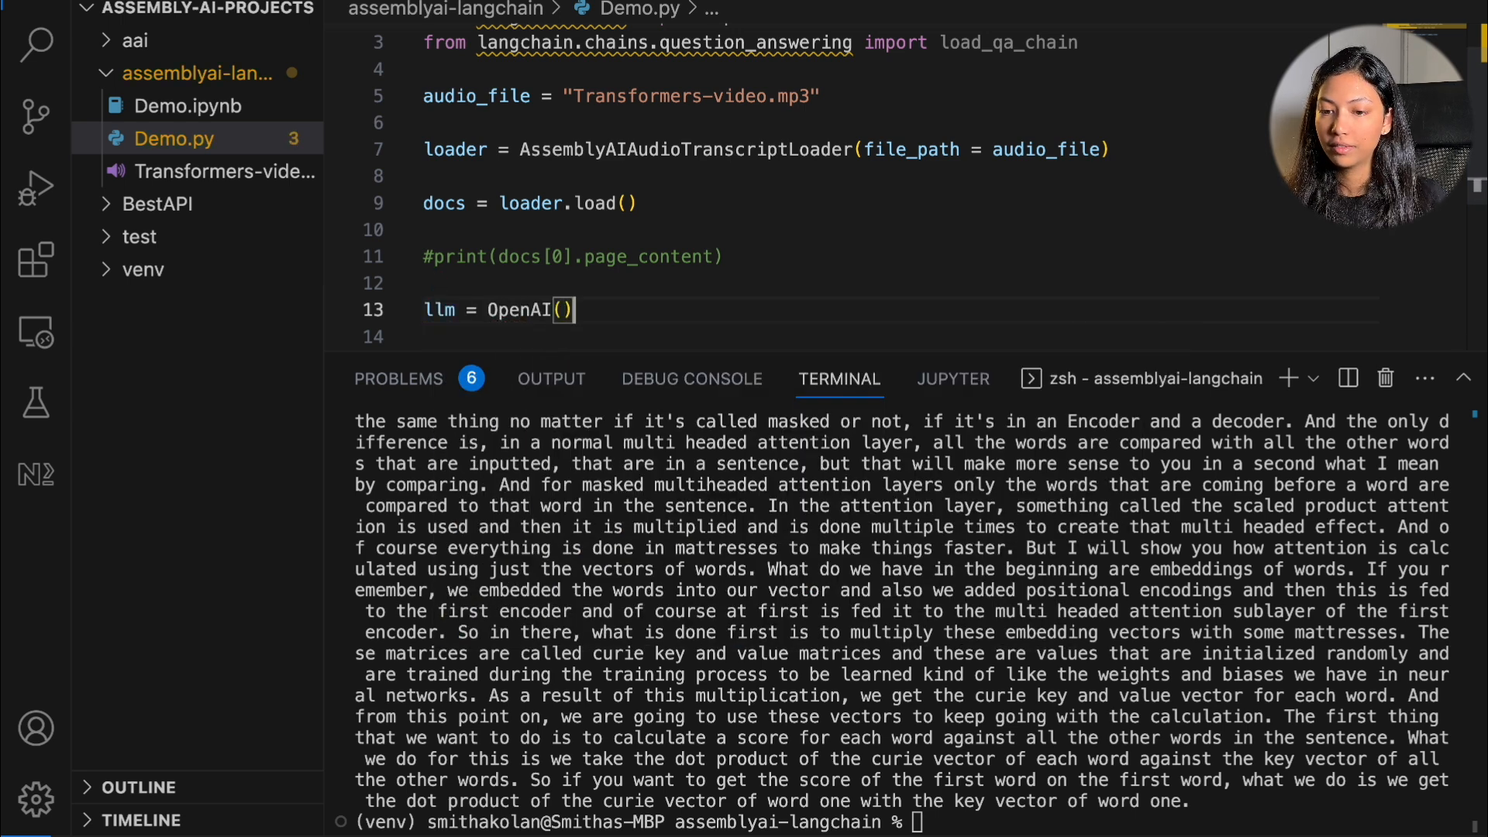
pyautogui.write('qa_chain = load_qa_chain(llm, chain_type="stuff')
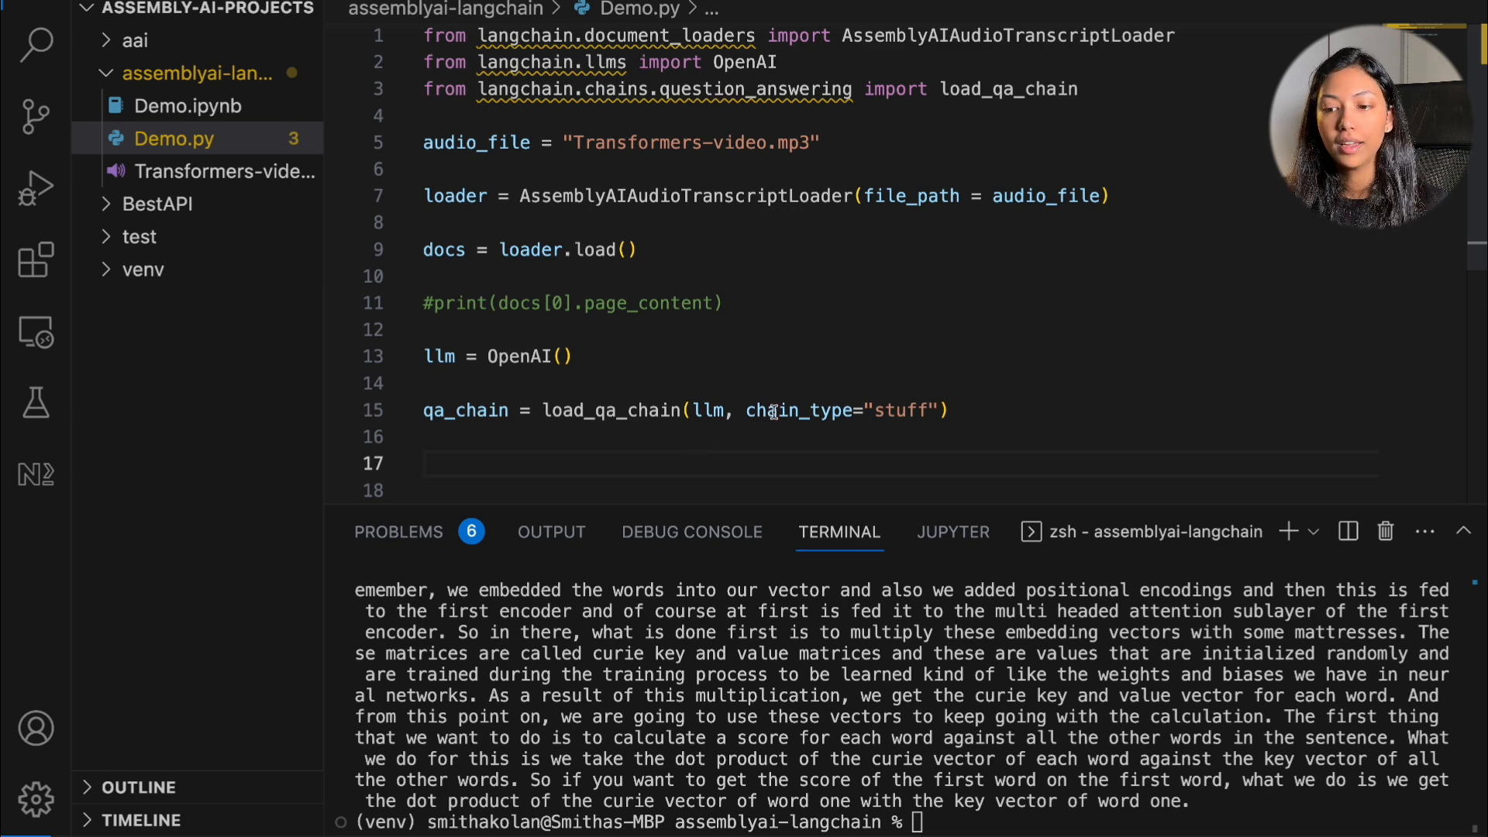
pyautogui.moveTo(865, 434)
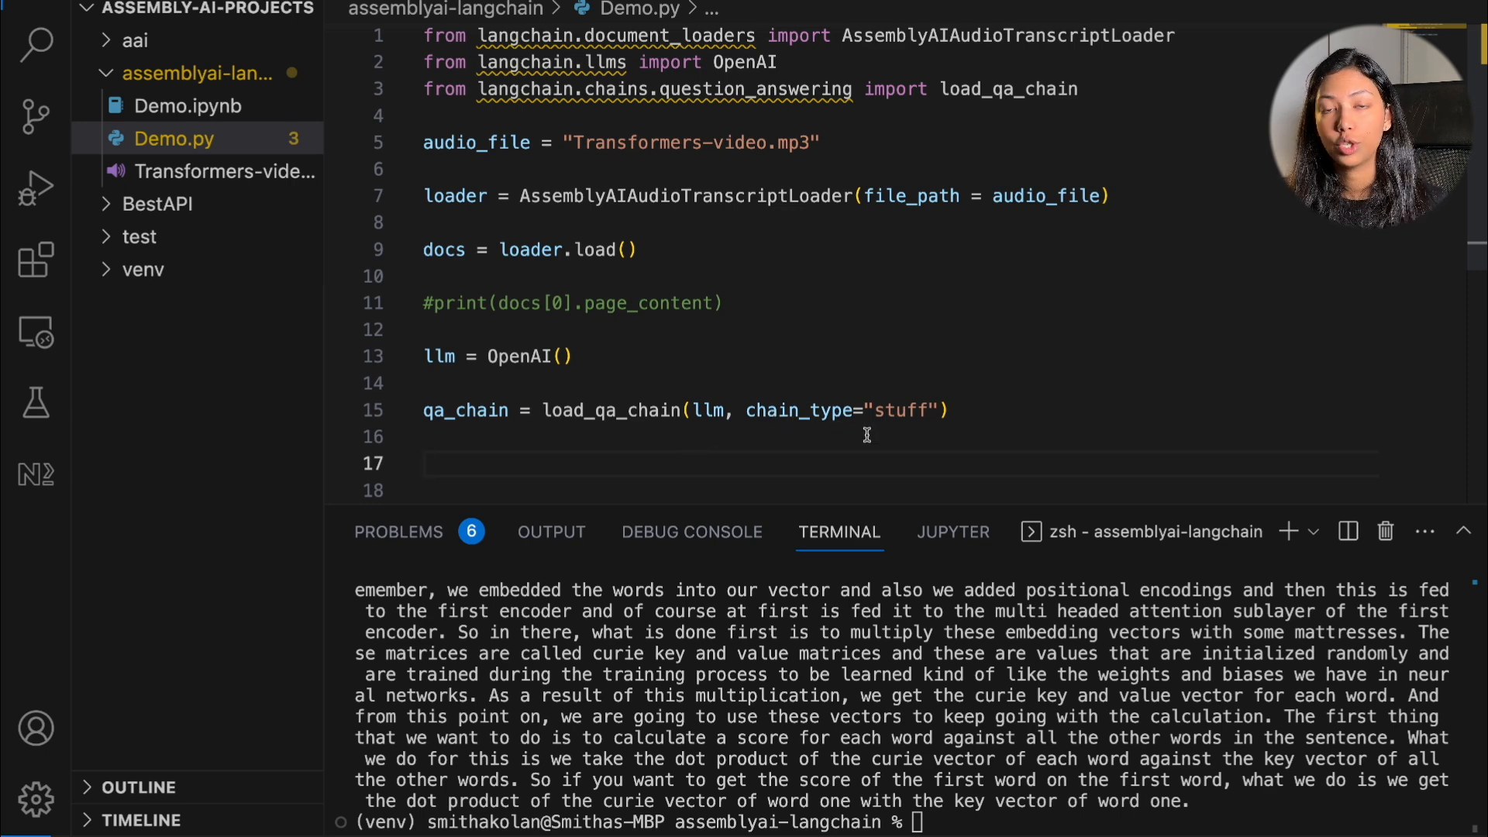
pyautogui.moveTo(960, 427)
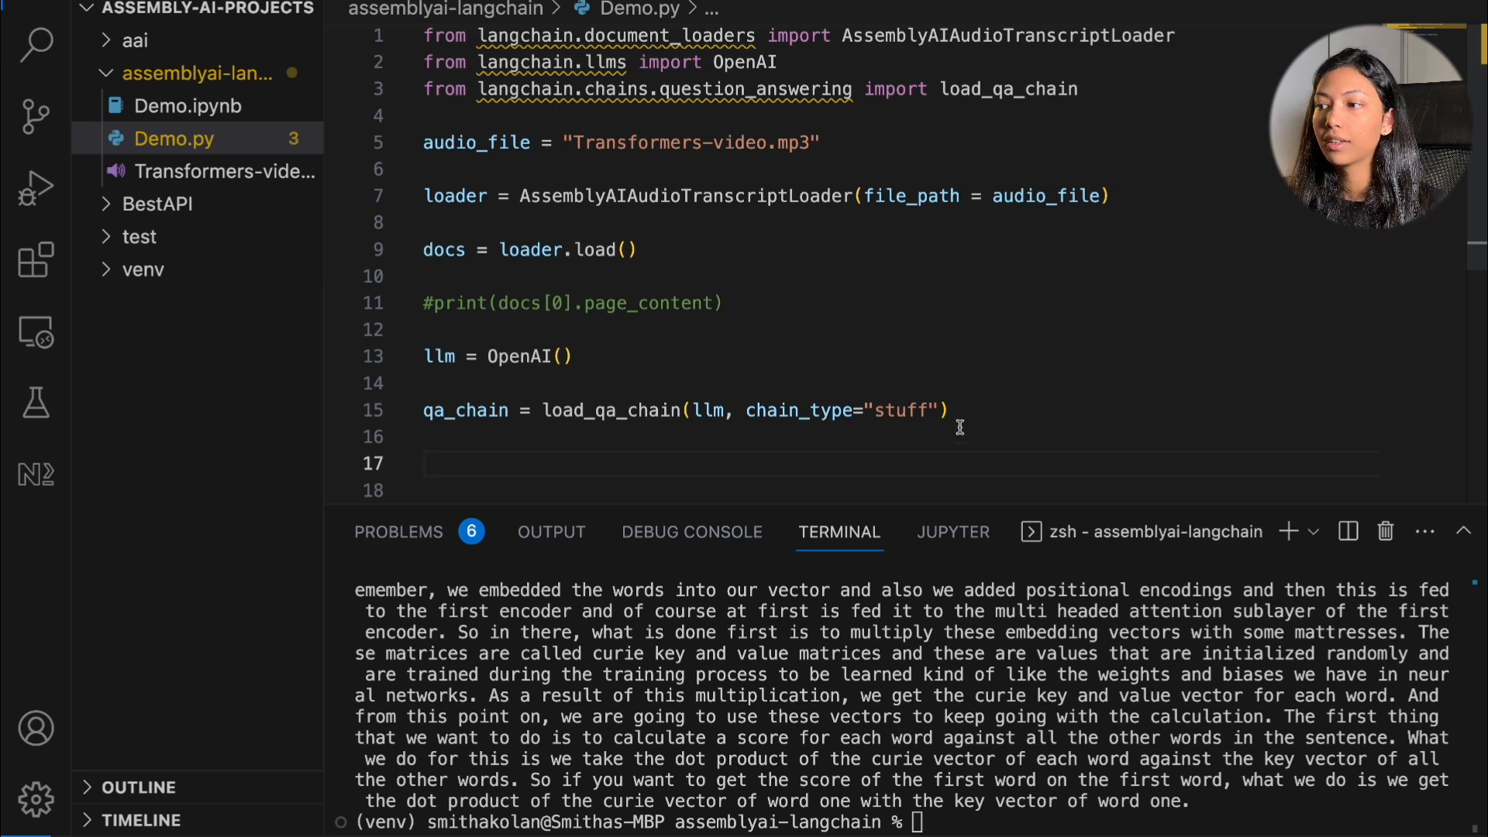
# Add answer = qa_chain.run(input_documents=docs, question="What is the main function of Transformers") and print it
pyautogui.write('answer =')
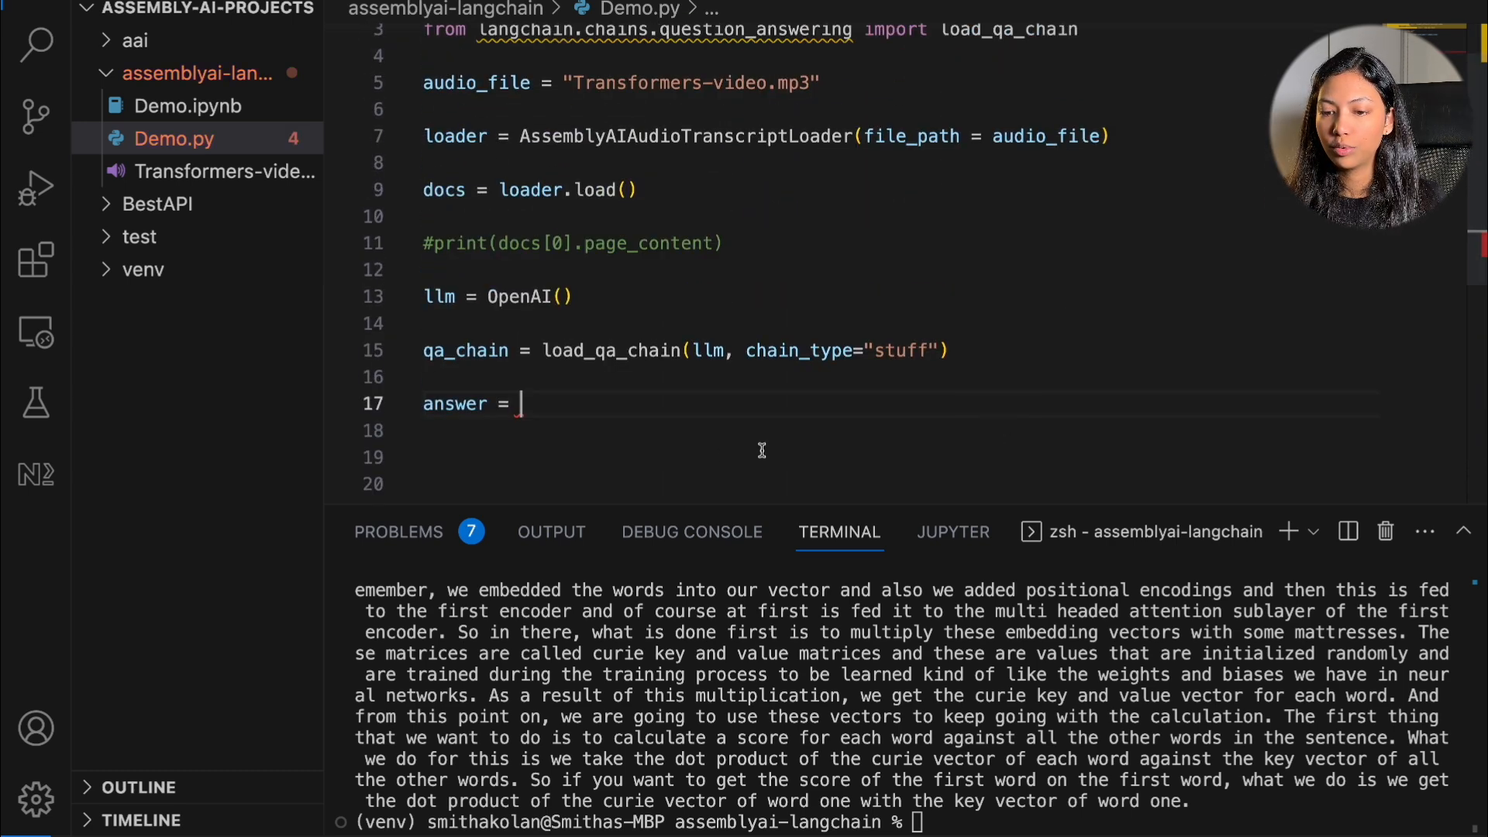
pyautogui.write('qa')
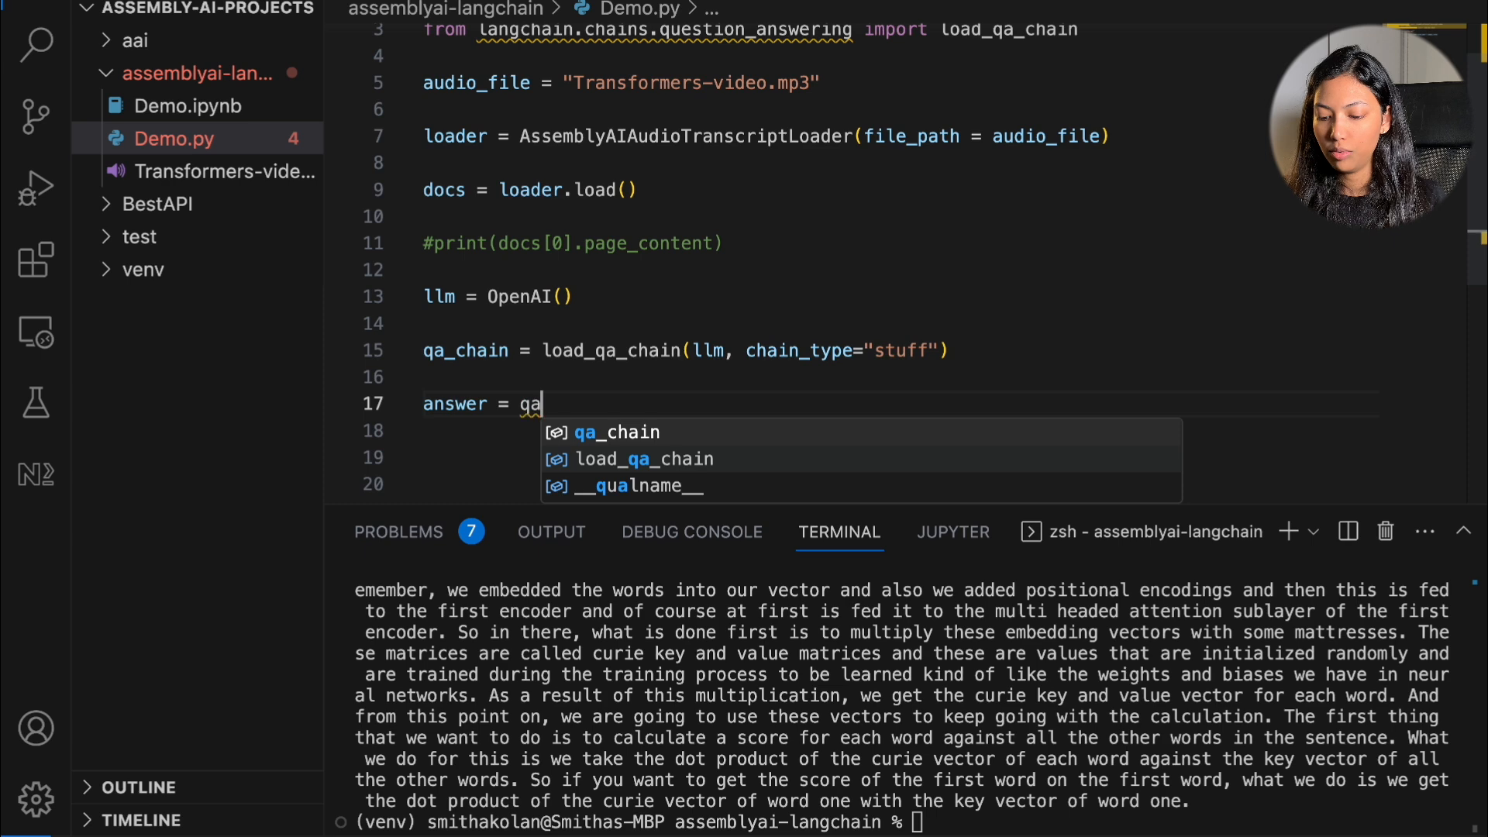
pyautogui.write('_chain')
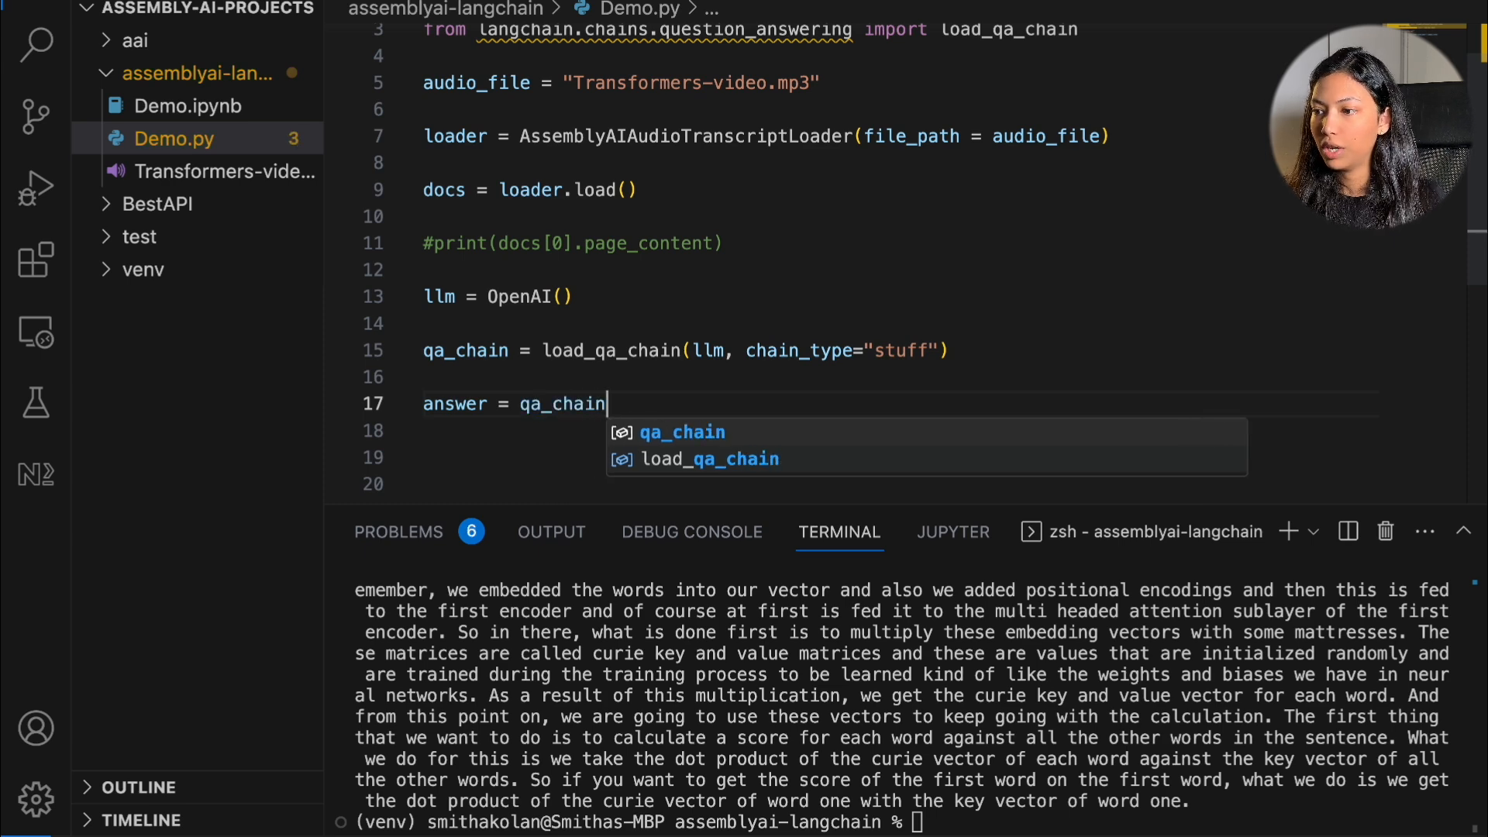
pyautogui.write('.run')
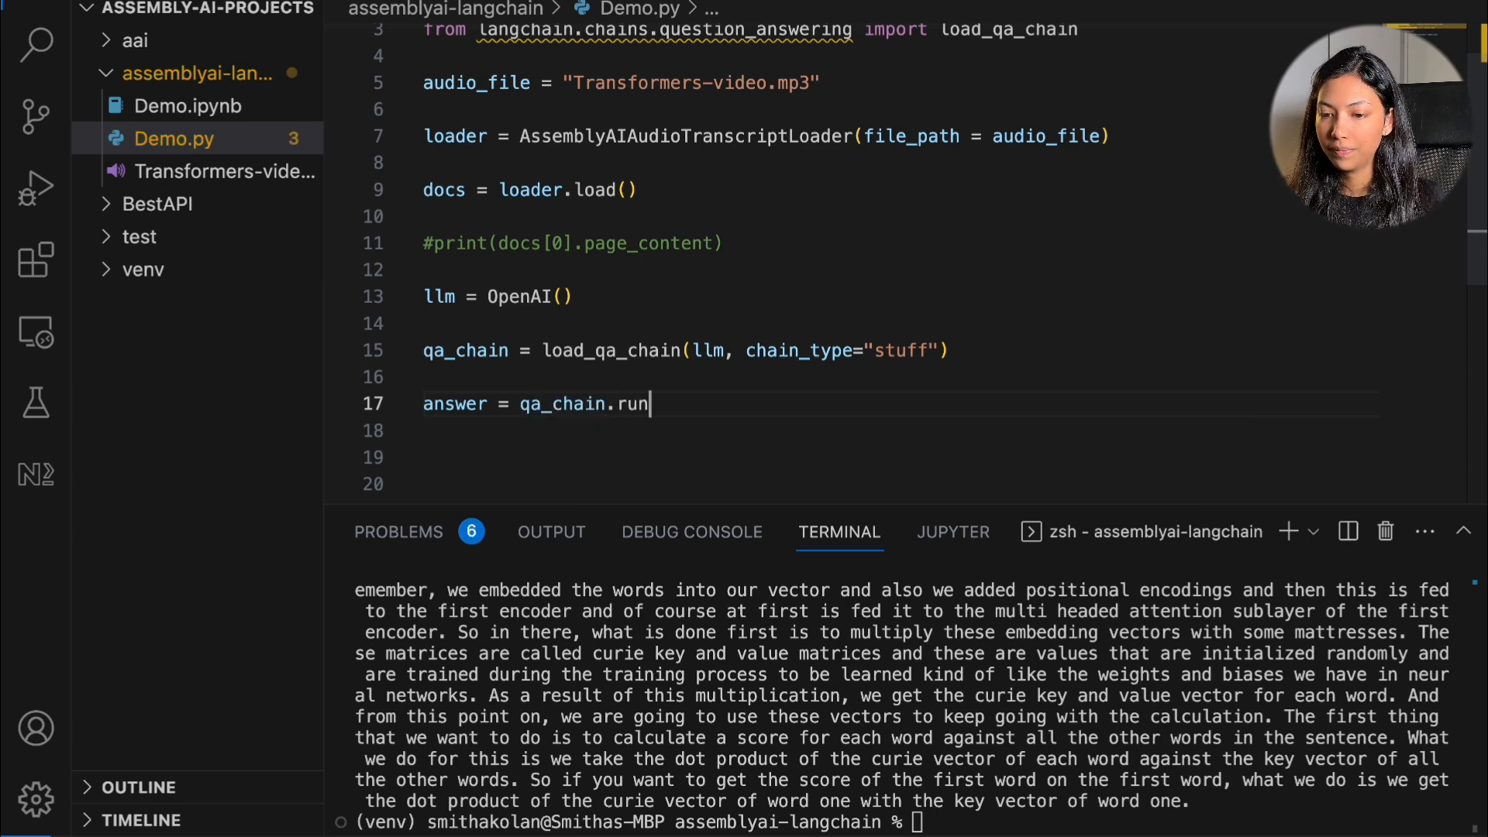
pyautogui.write('()')
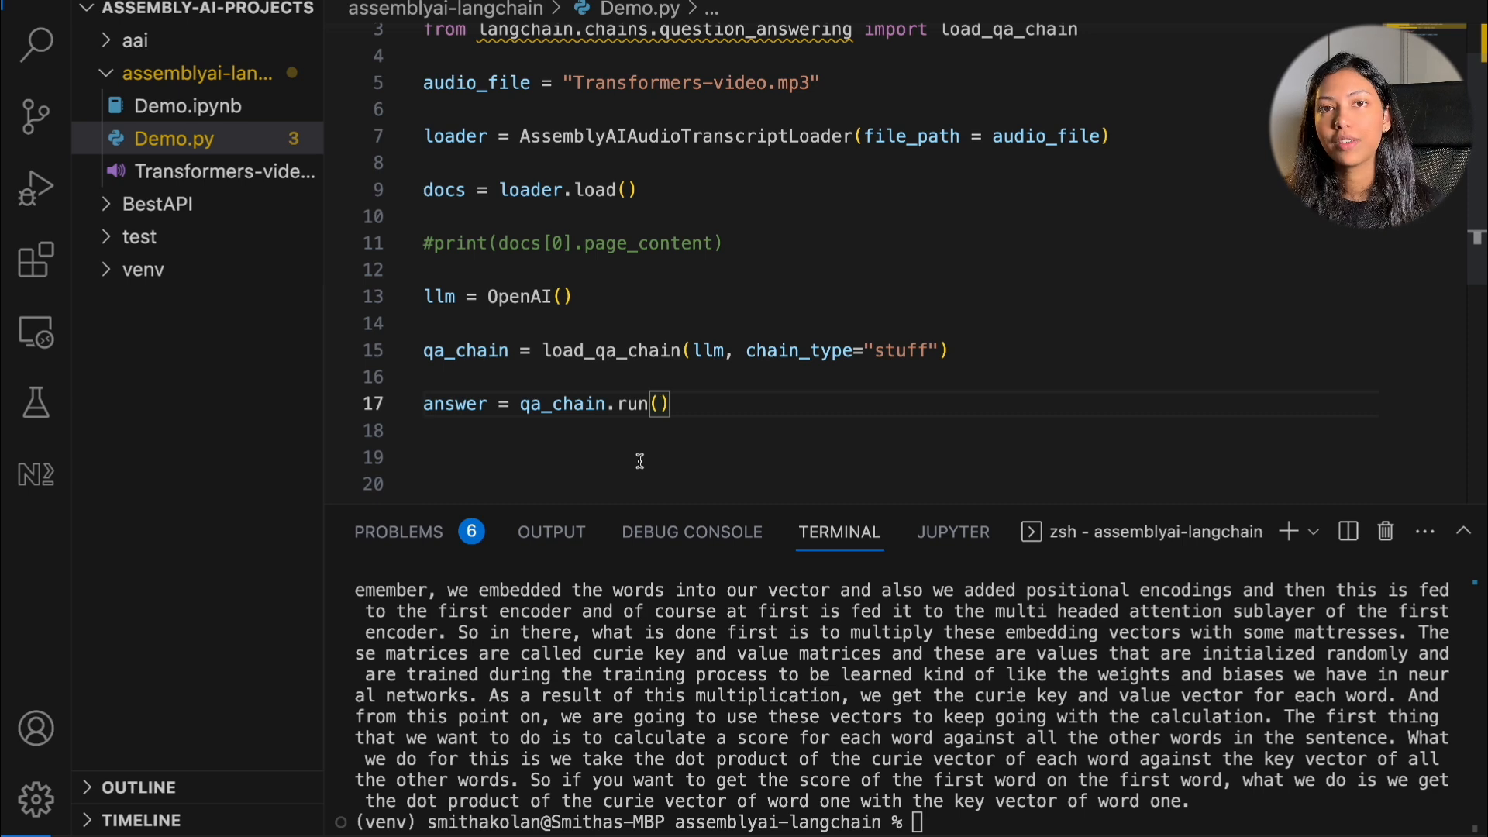
pyautogui.moveTo(498, 208)
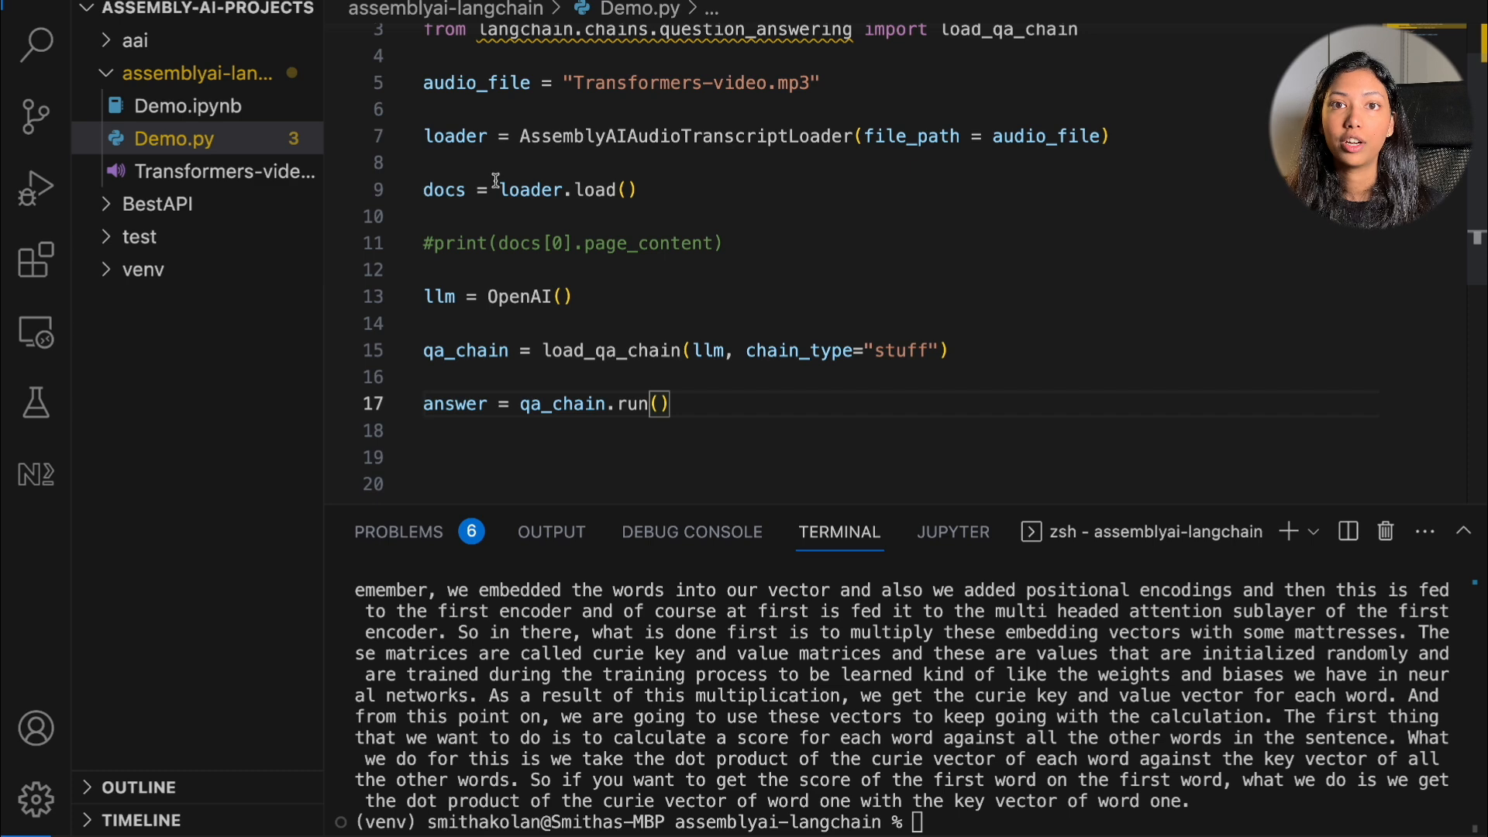
pyautogui.moveTo(443, 190)
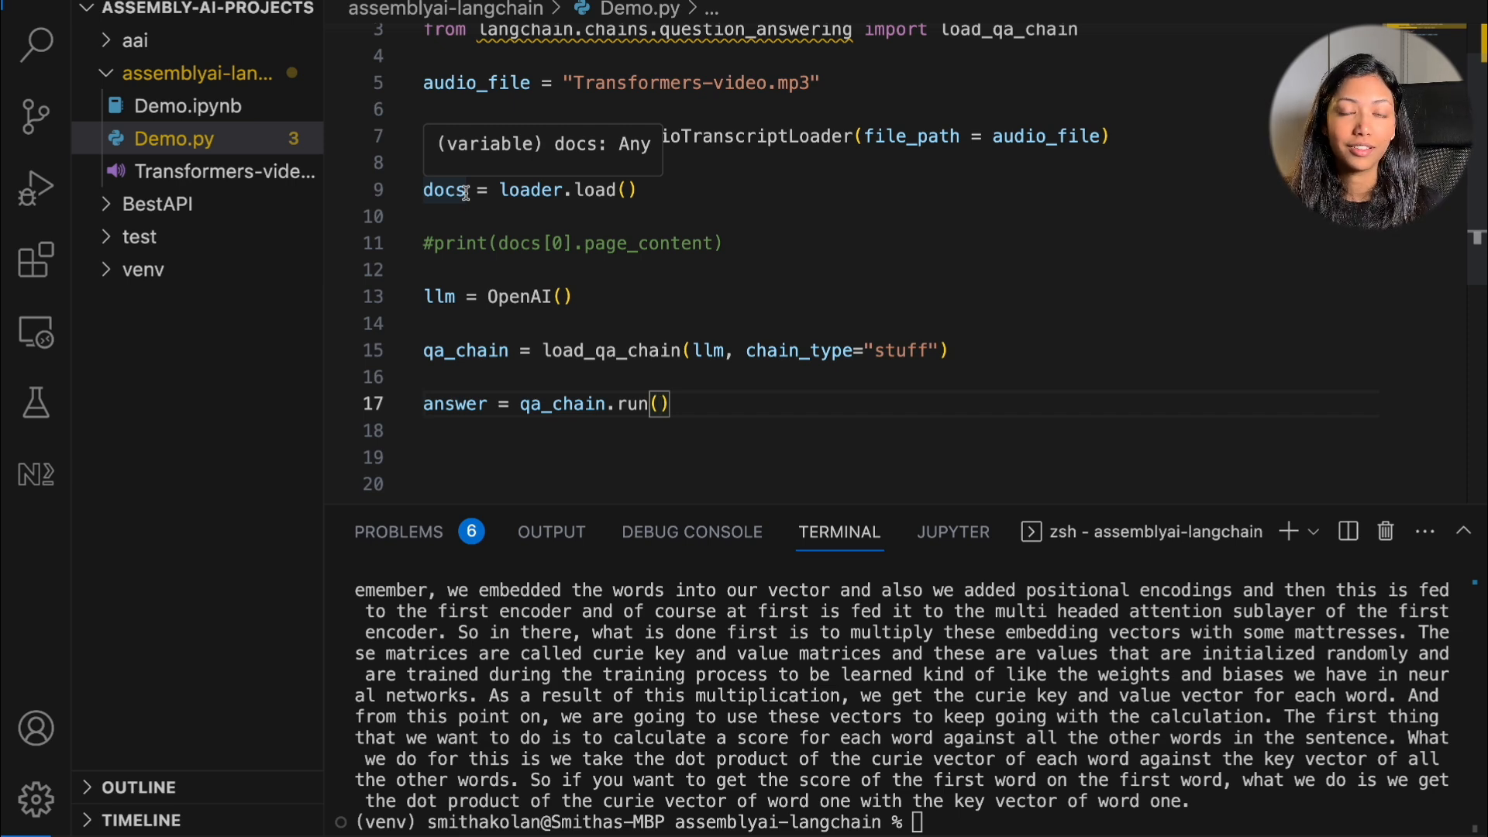
pyautogui.write('input_documents = docs')
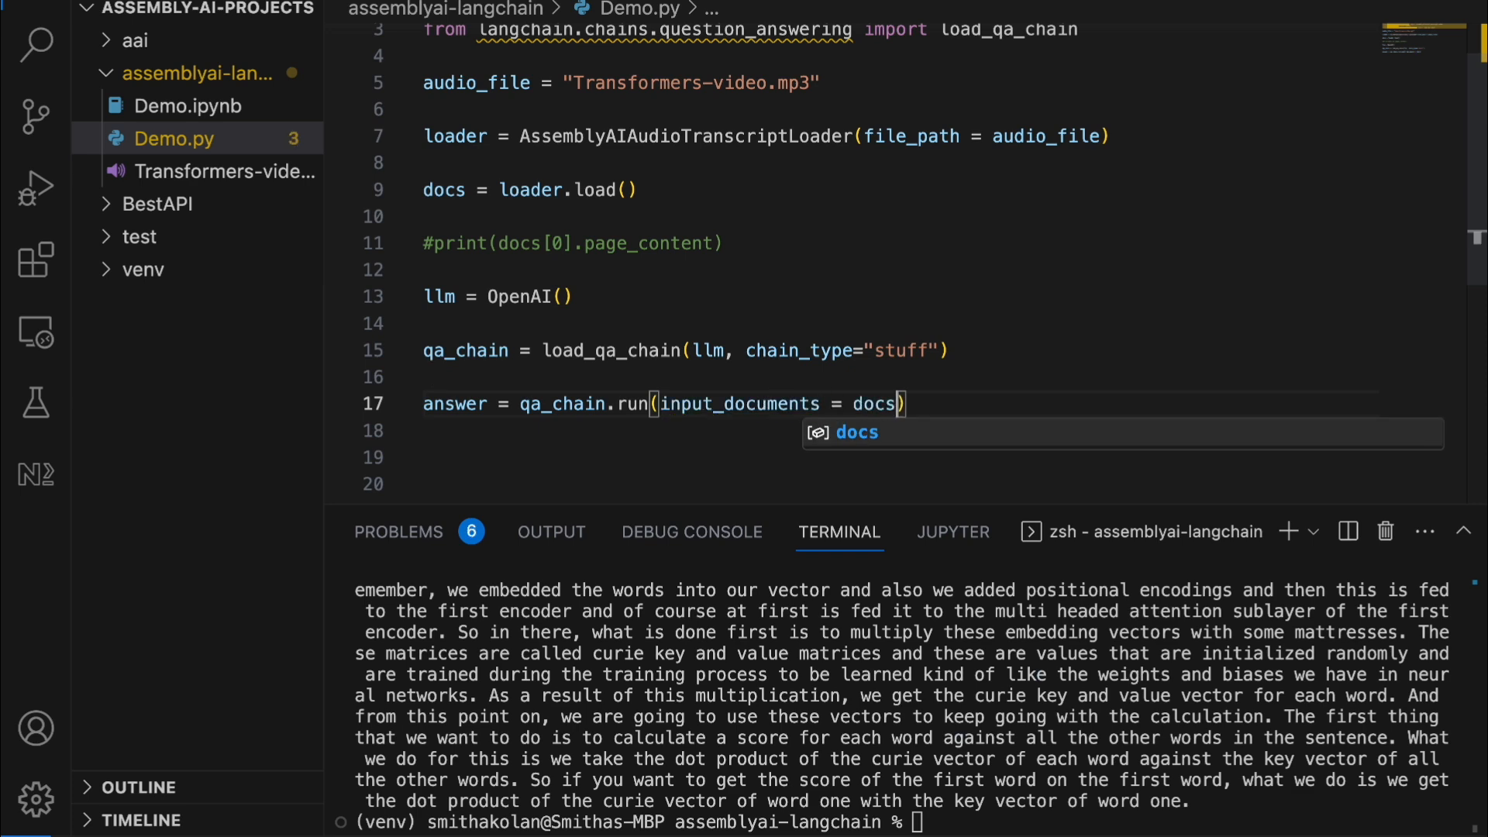
pyautogui.write(', question= "What is the main function of Transformers"')
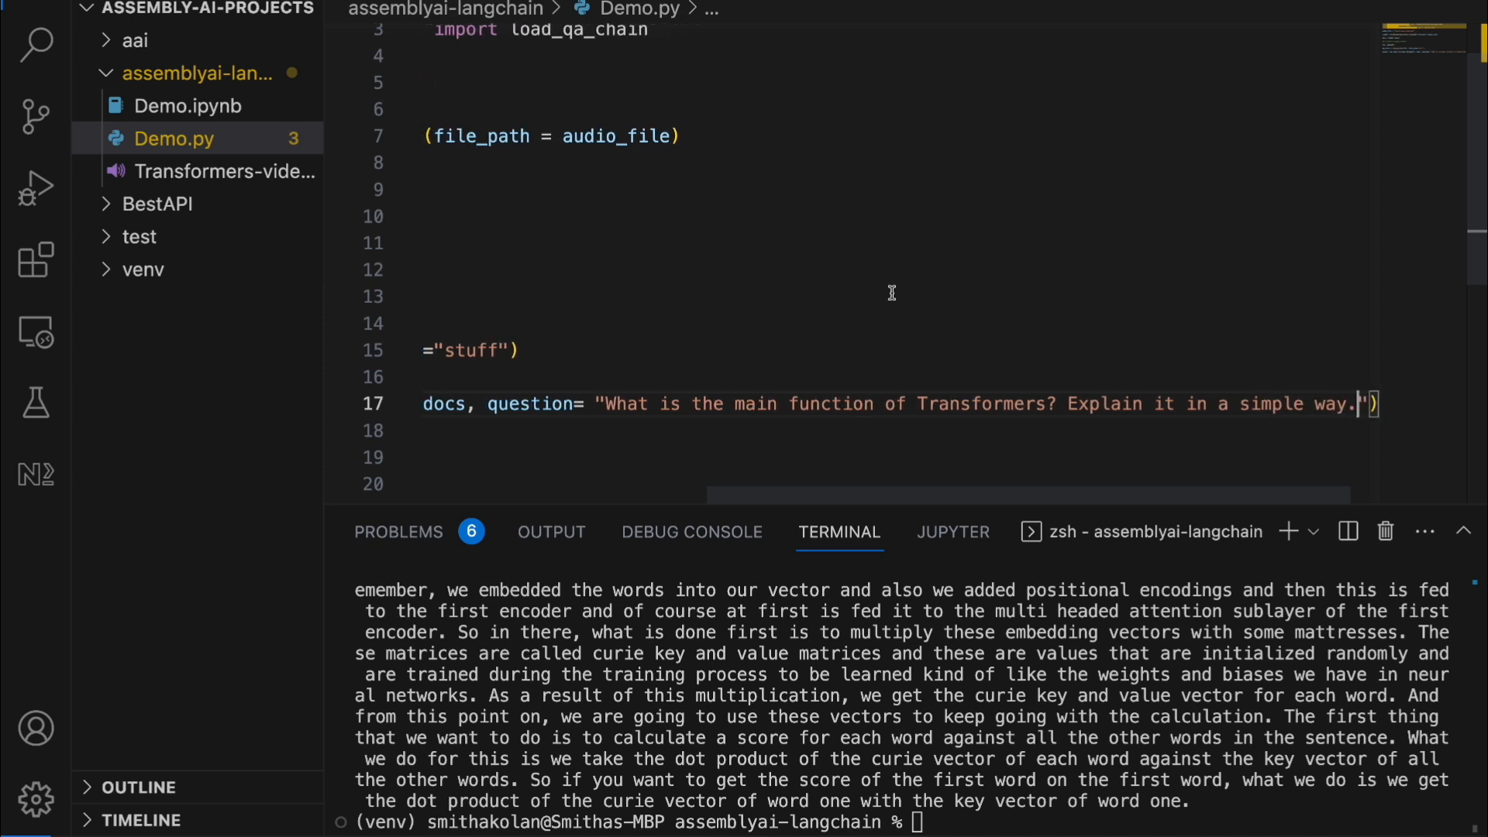
pyautogui.scroll(-3)
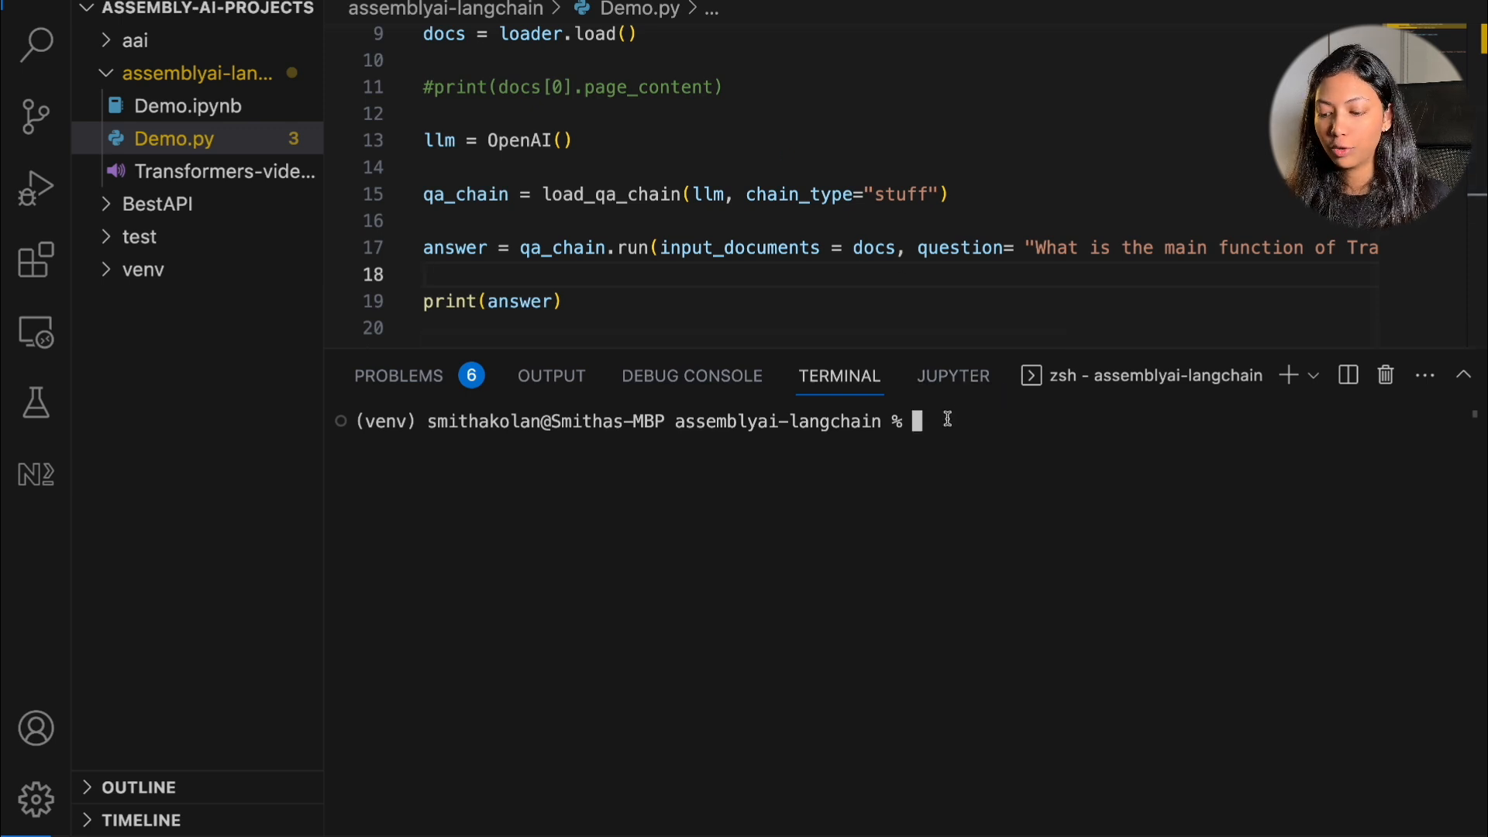
# Run python3 Demo.py, export OPENAI_API_KEY, and rerun to get the Transformers answer
pyautogui.write('Python3 Demo.py')
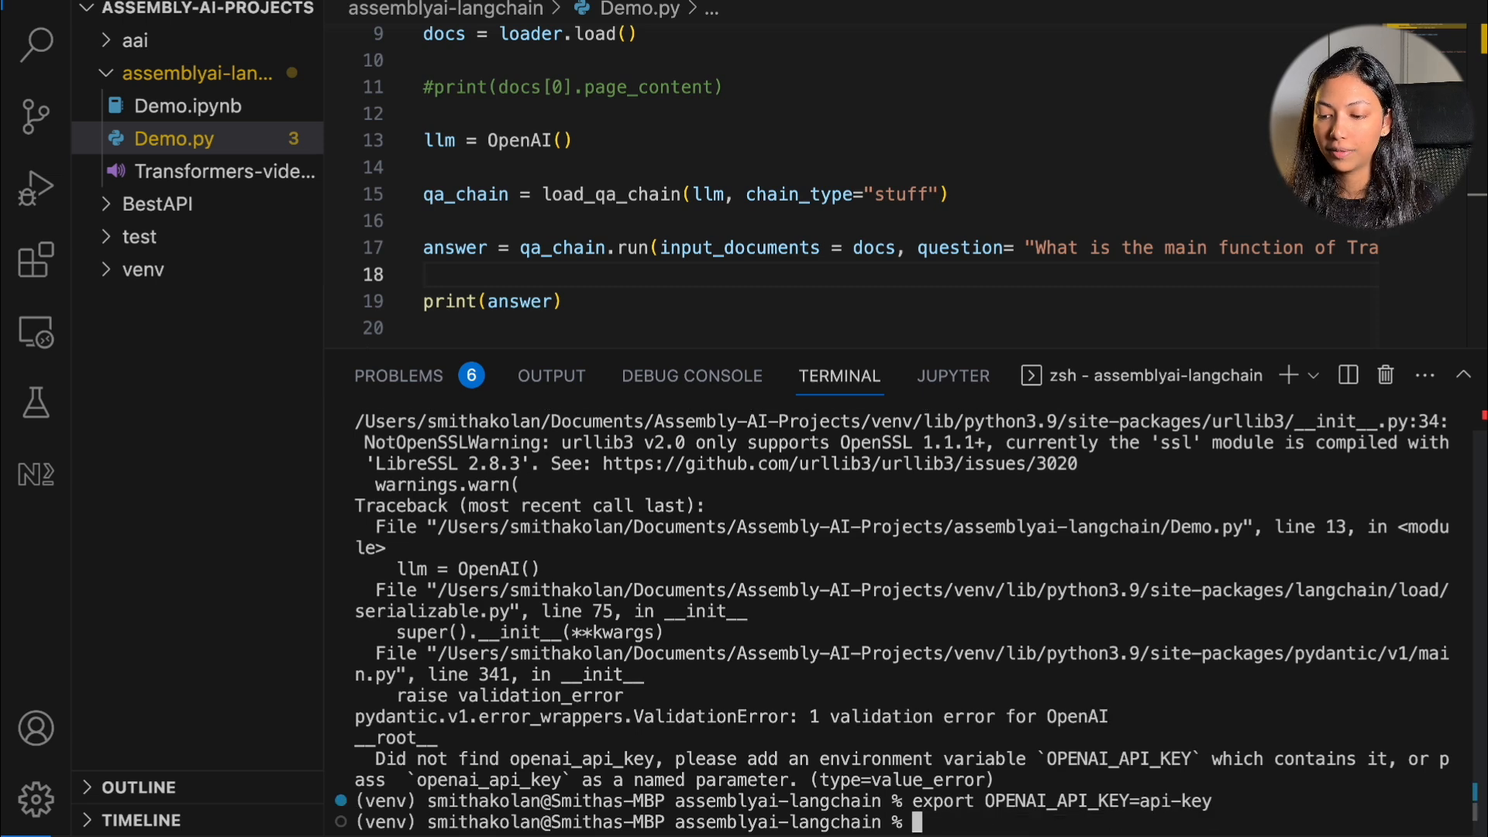
pyautogui.write('Python3 Demo.py')
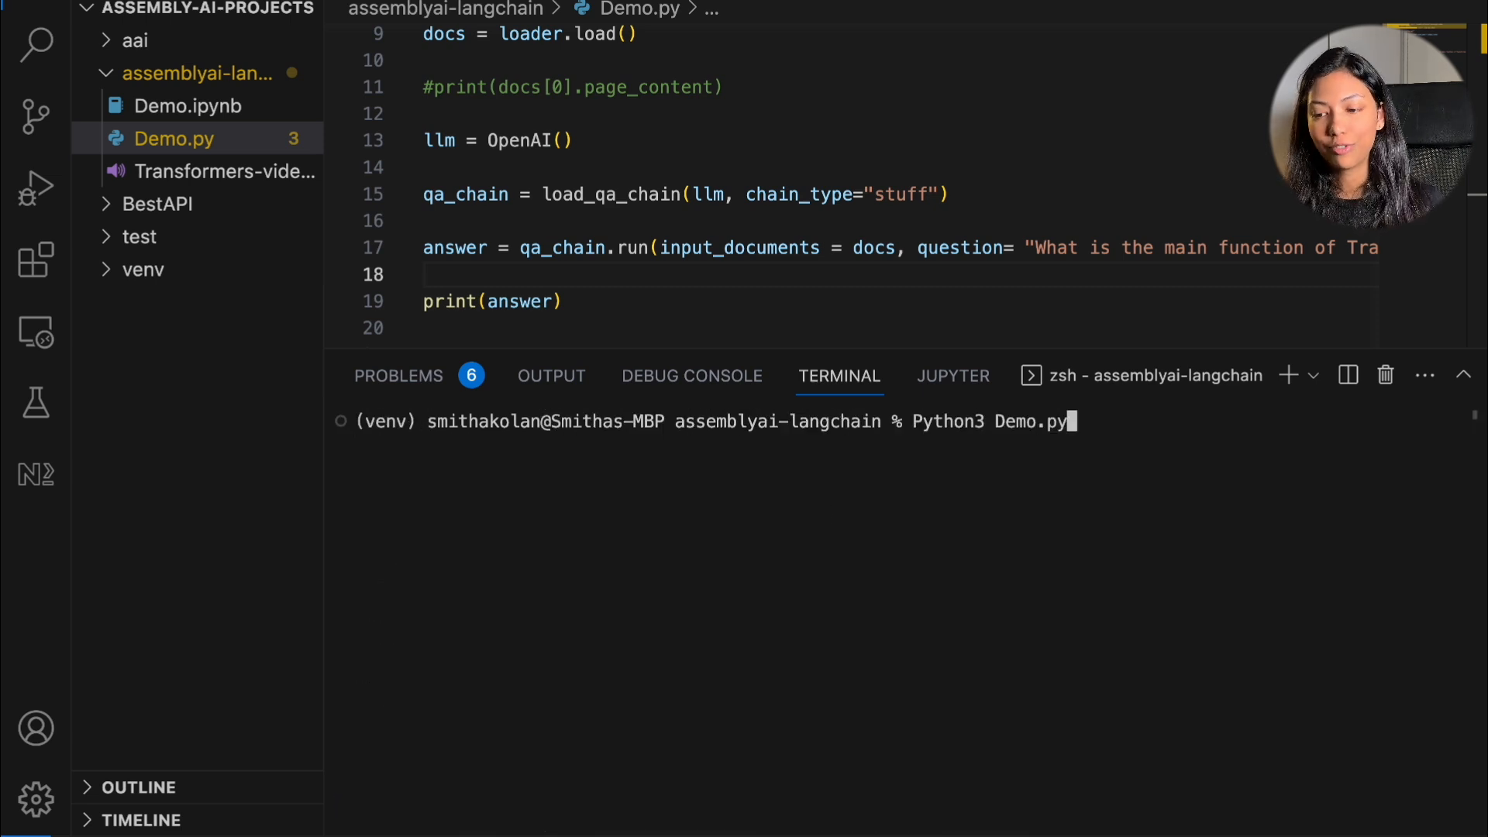
pyautogui.press('enter')
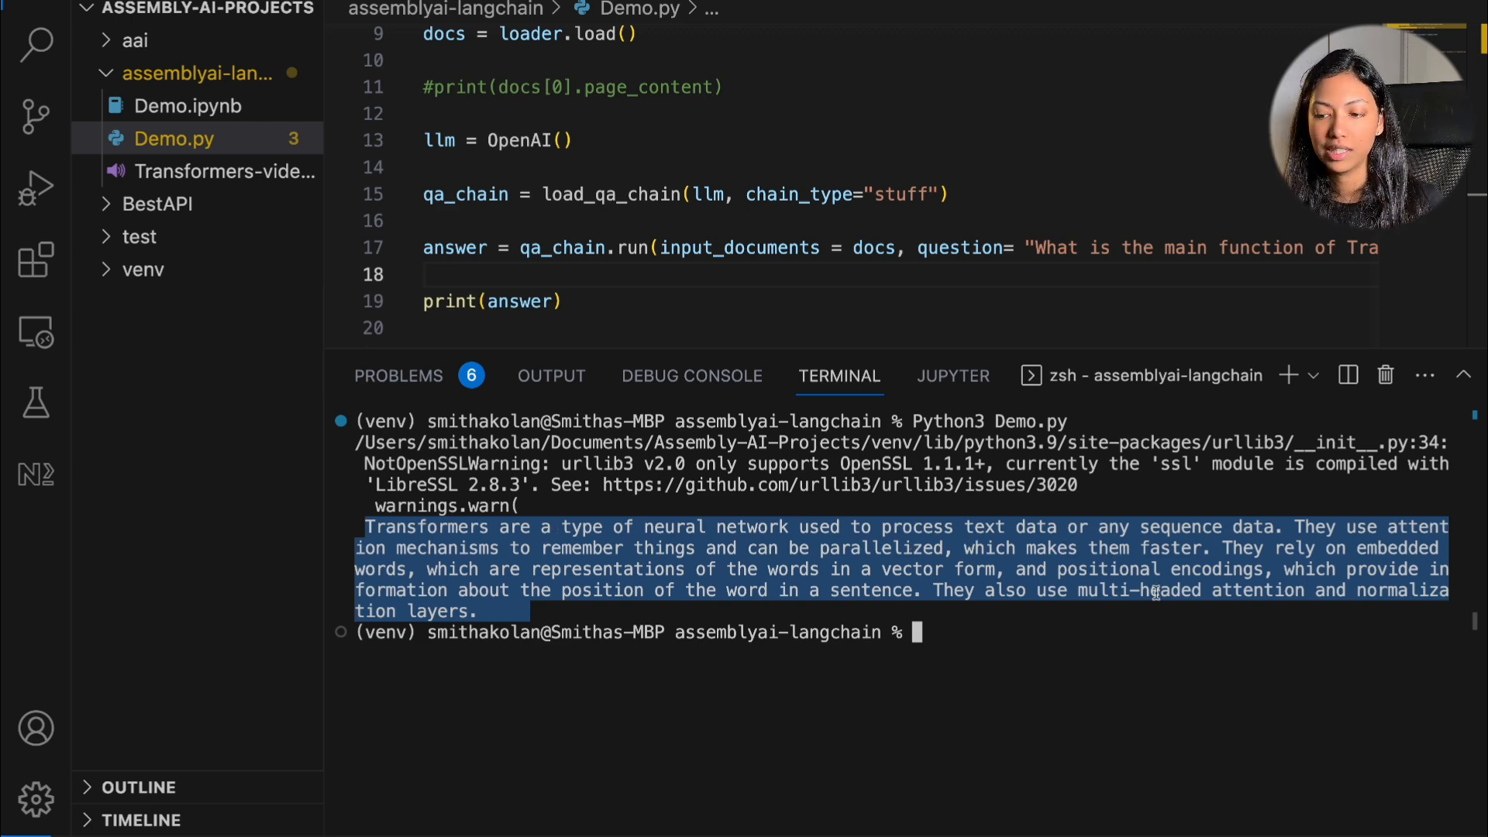
pyautogui.click(845, 633)
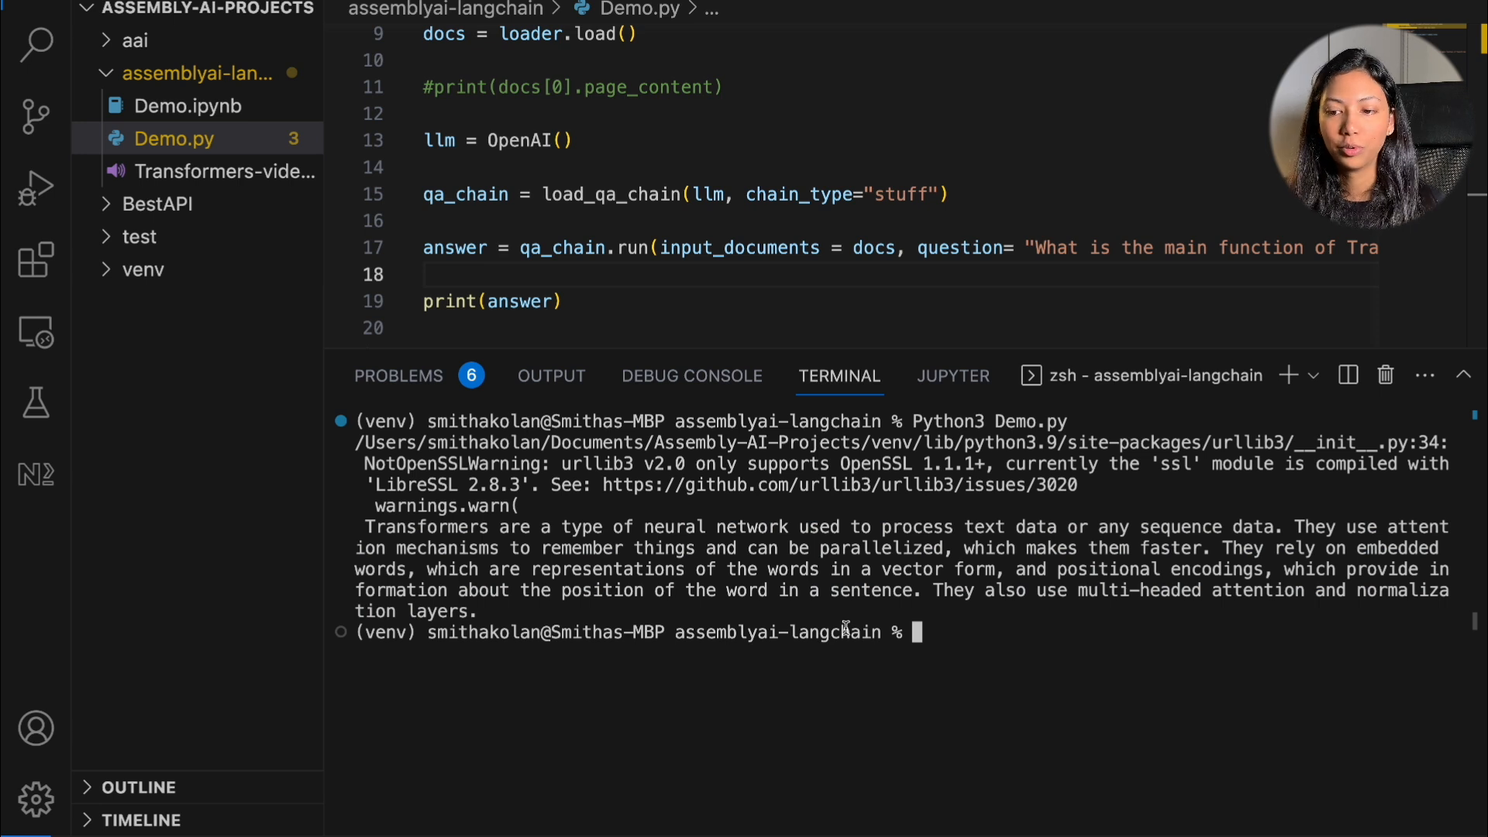